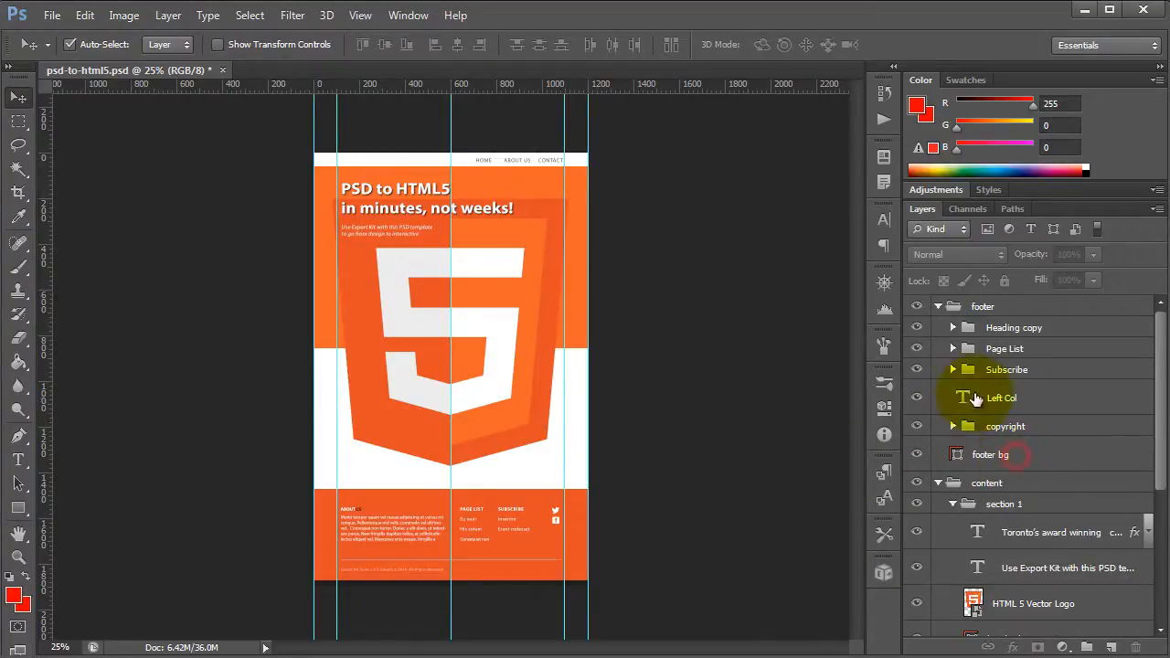
Collapse the footer, content and header groups in the Layers panel.
click(938, 307)
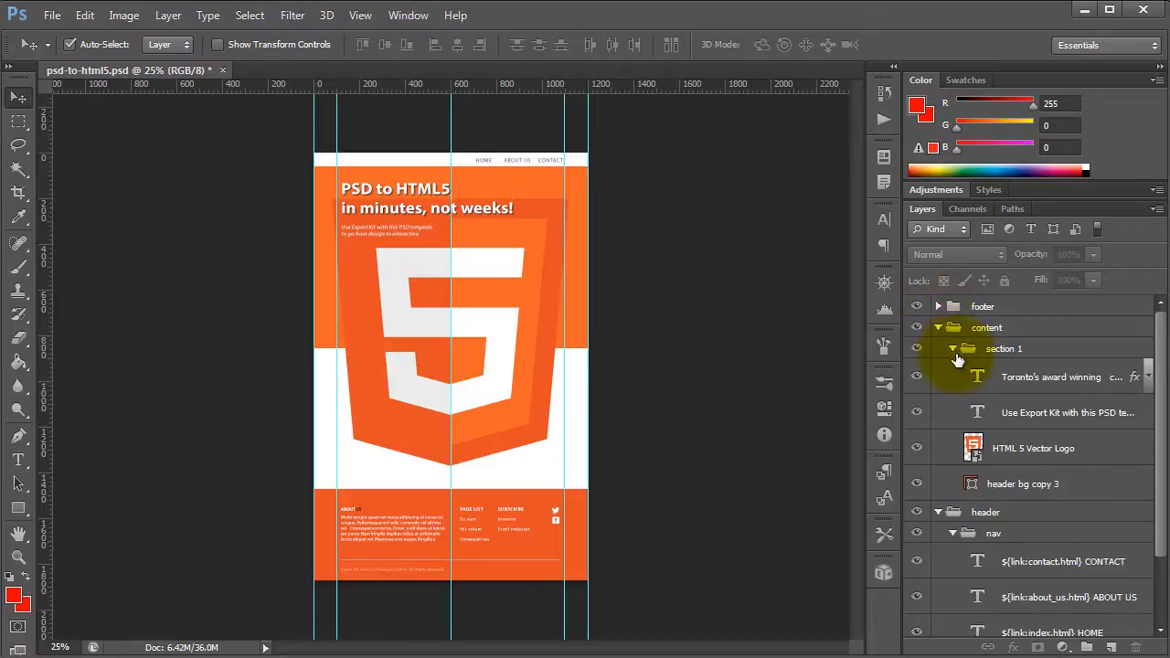
click(951, 347)
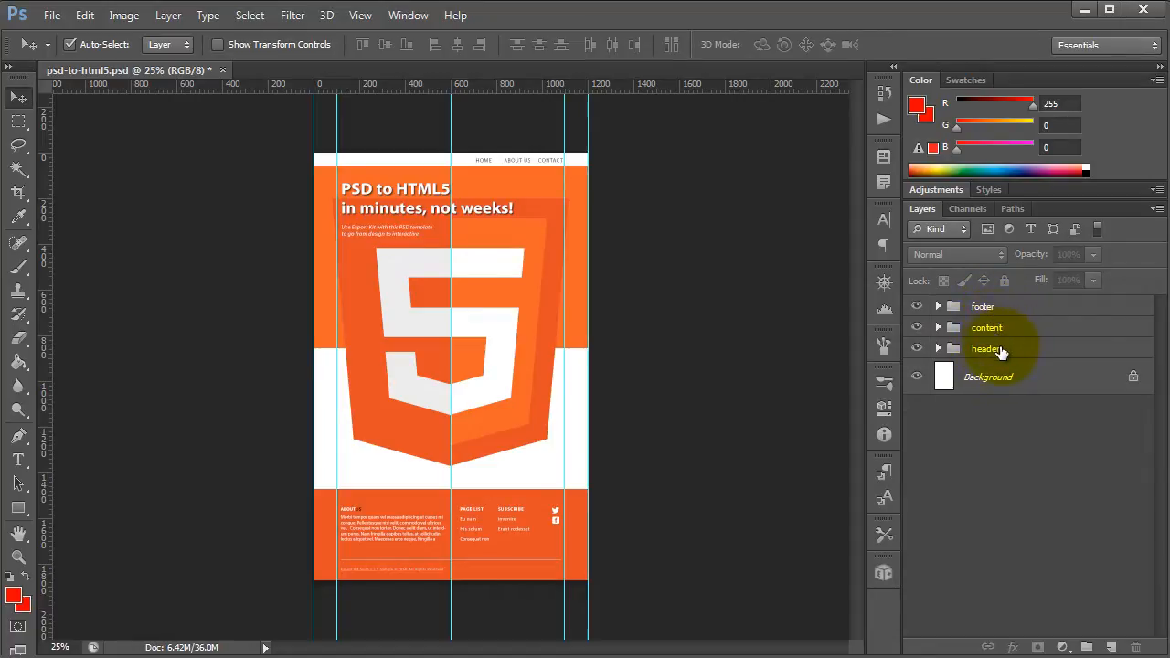
click(988, 328)
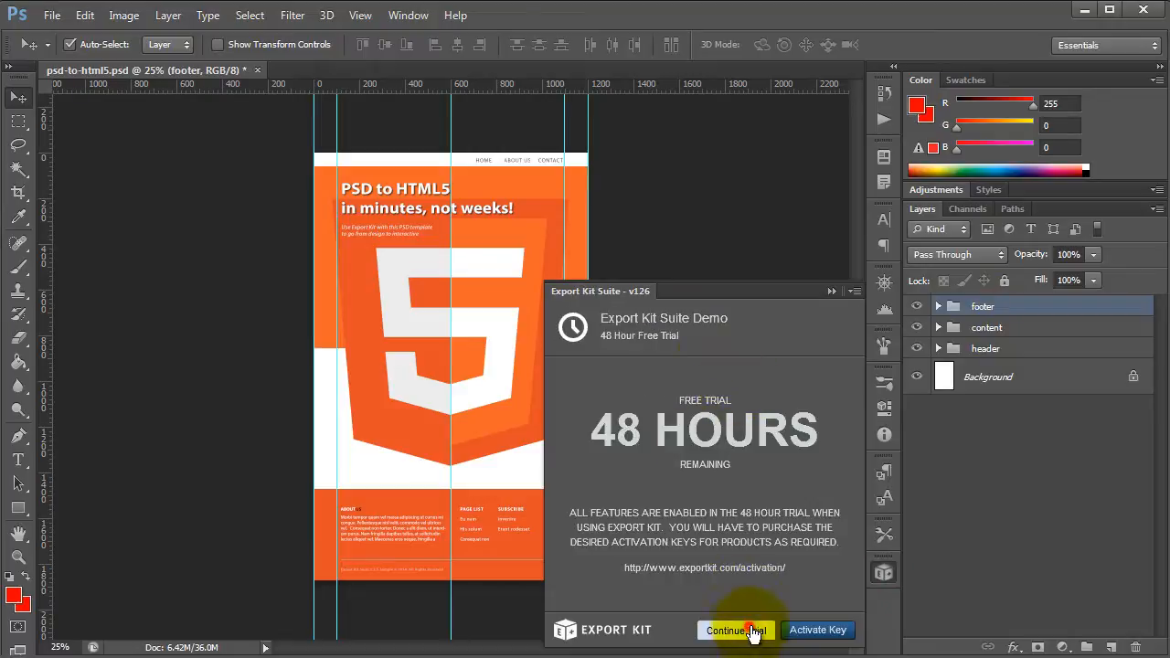
Continue the Export Kit trial and place guides around the footer and header groups.
click(728, 629)
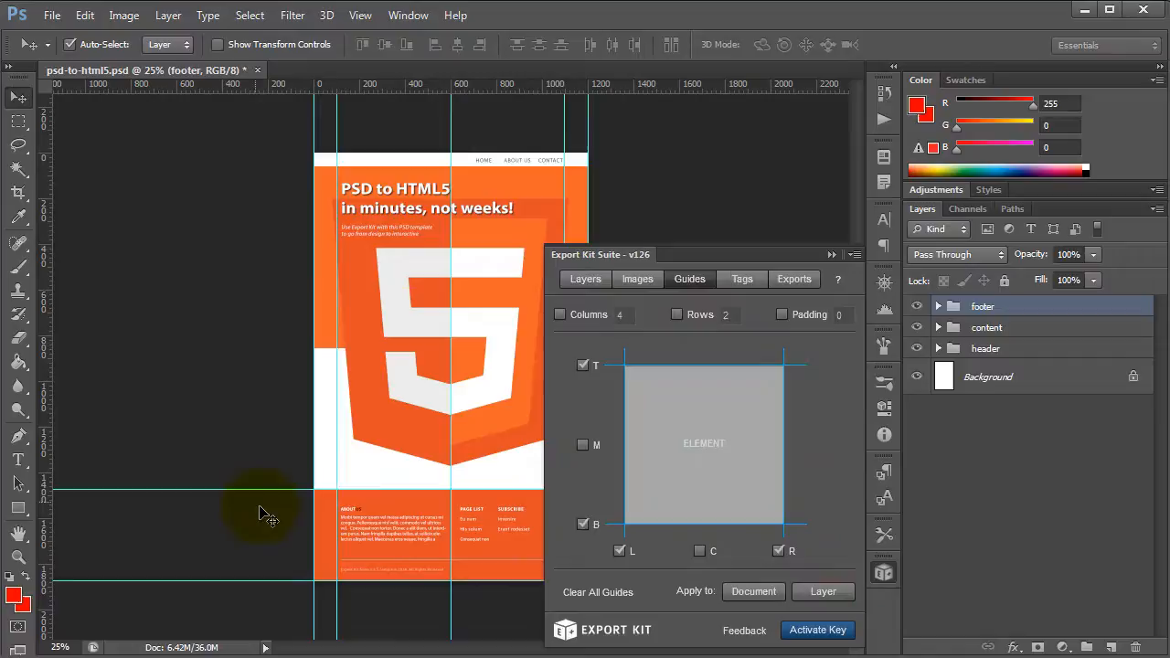
click(823, 593)
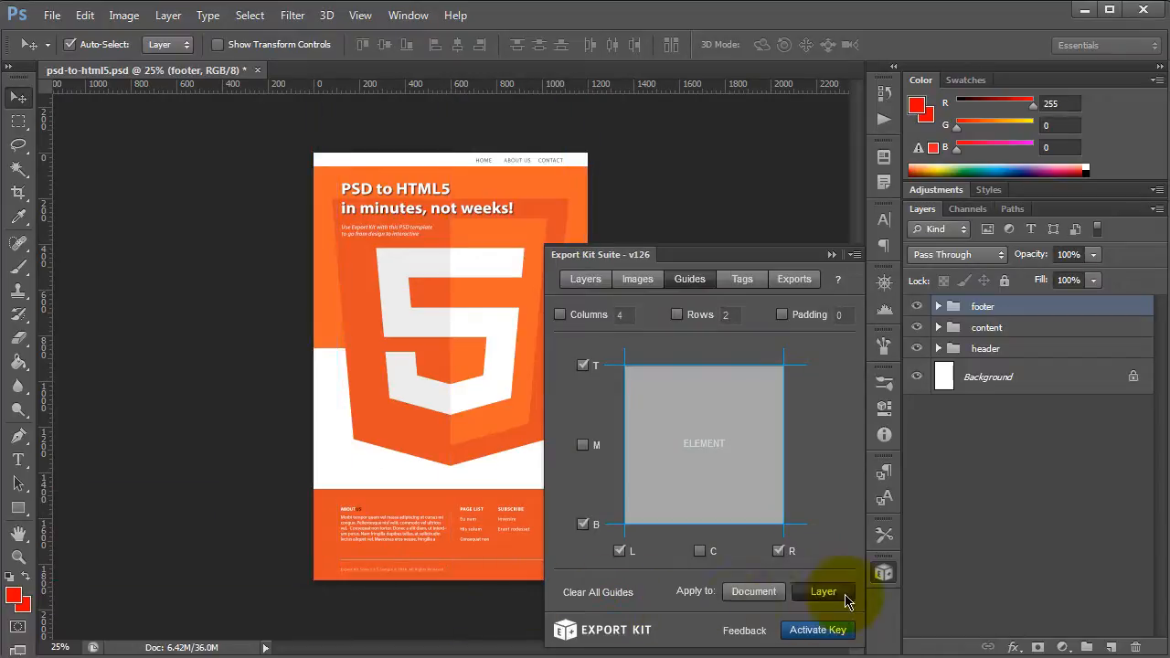
click(823, 593)
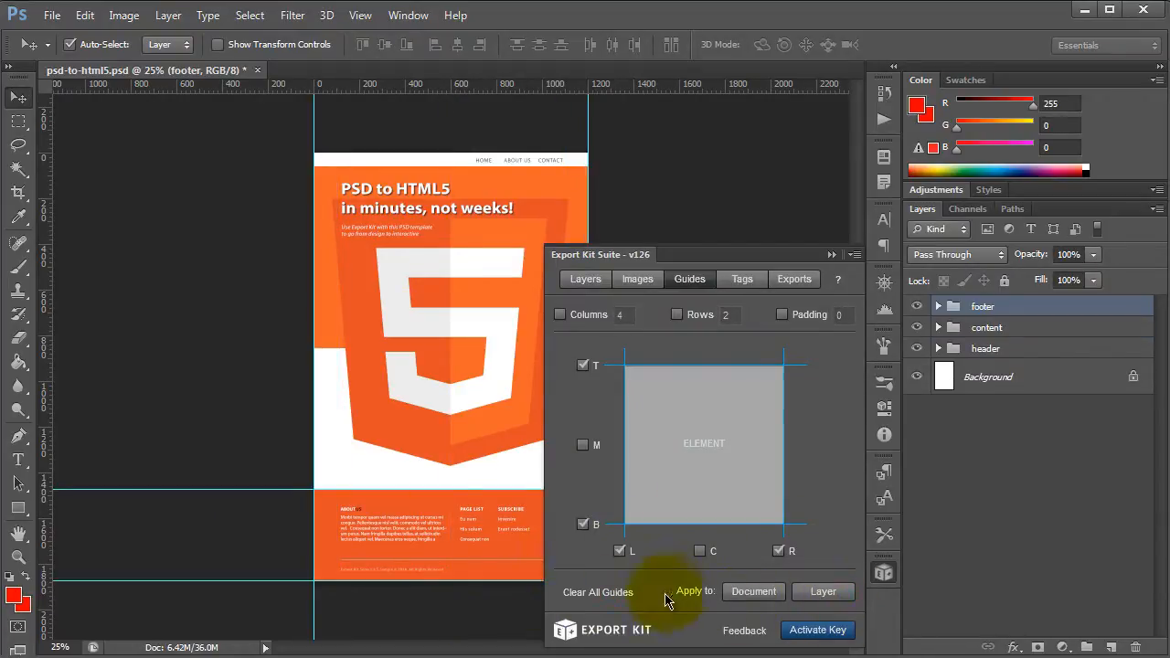
click(986, 348)
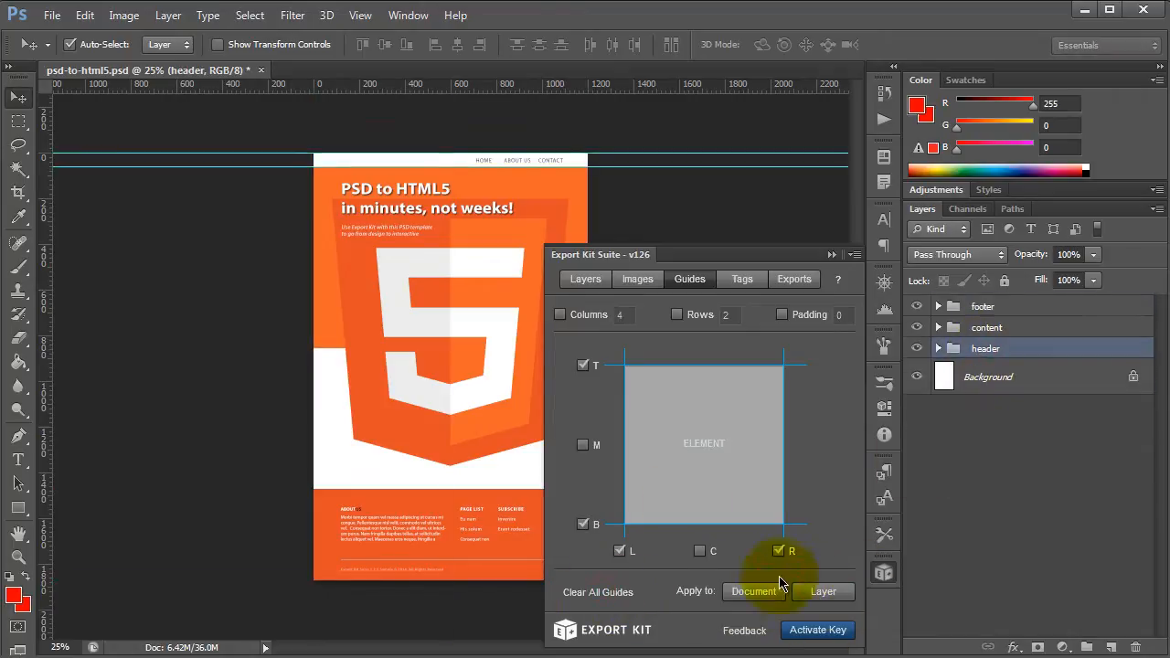
Clear the guides from the design and close the Export Kit panel.
click(779, 551)
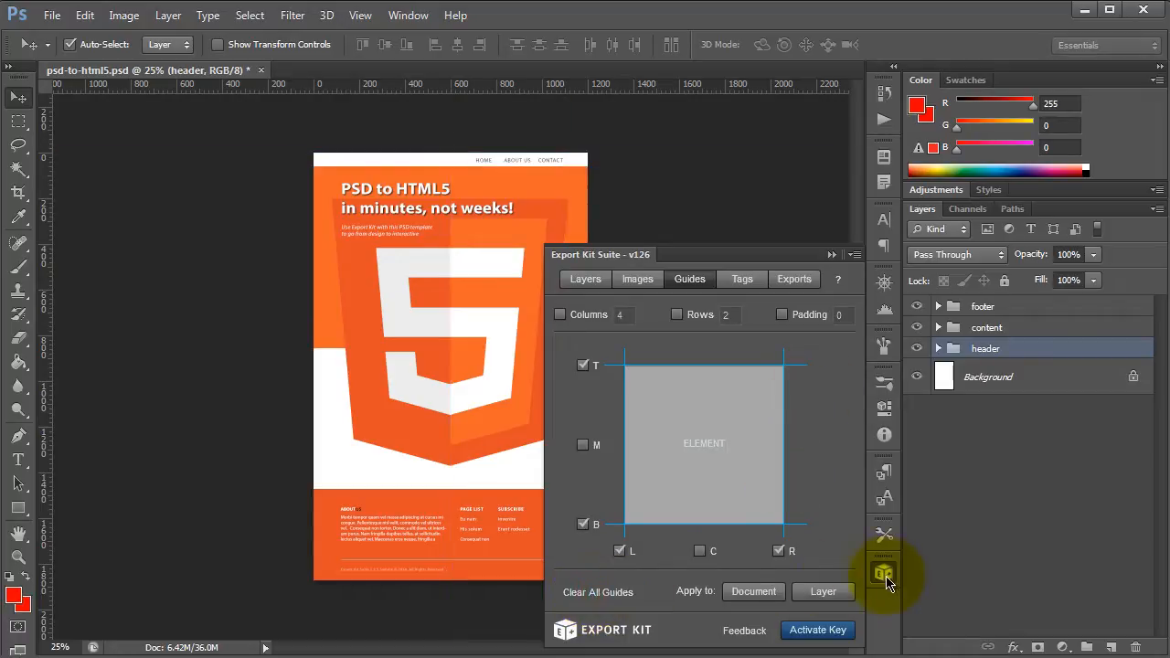
click(988, 327)
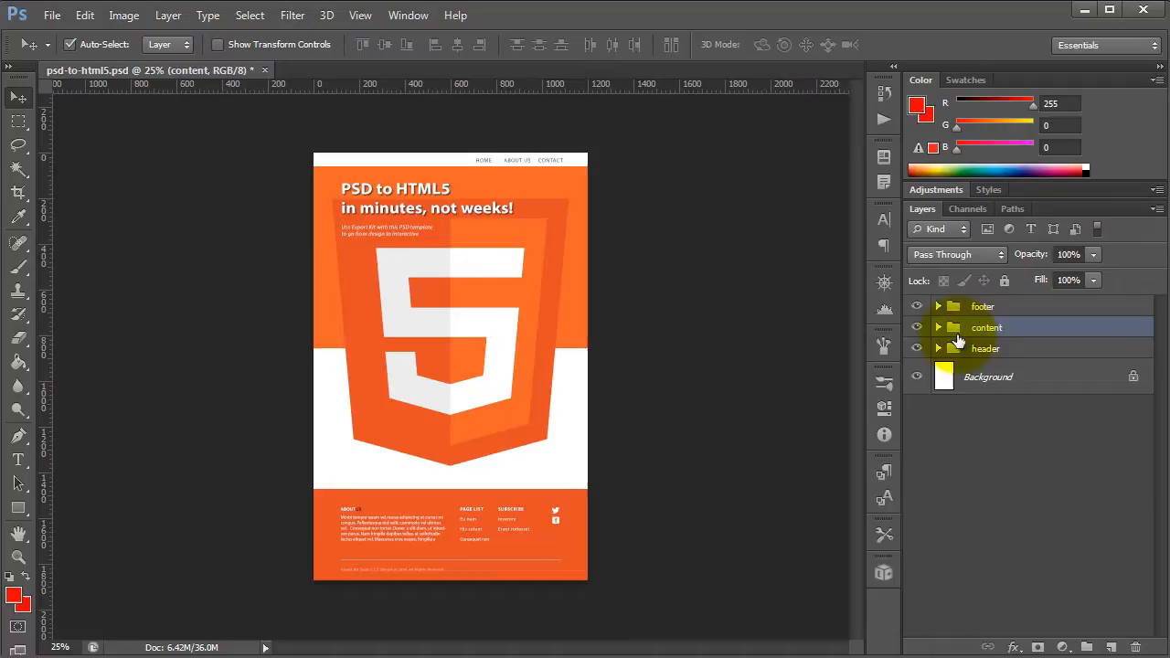
mouse_move(1021, 370)
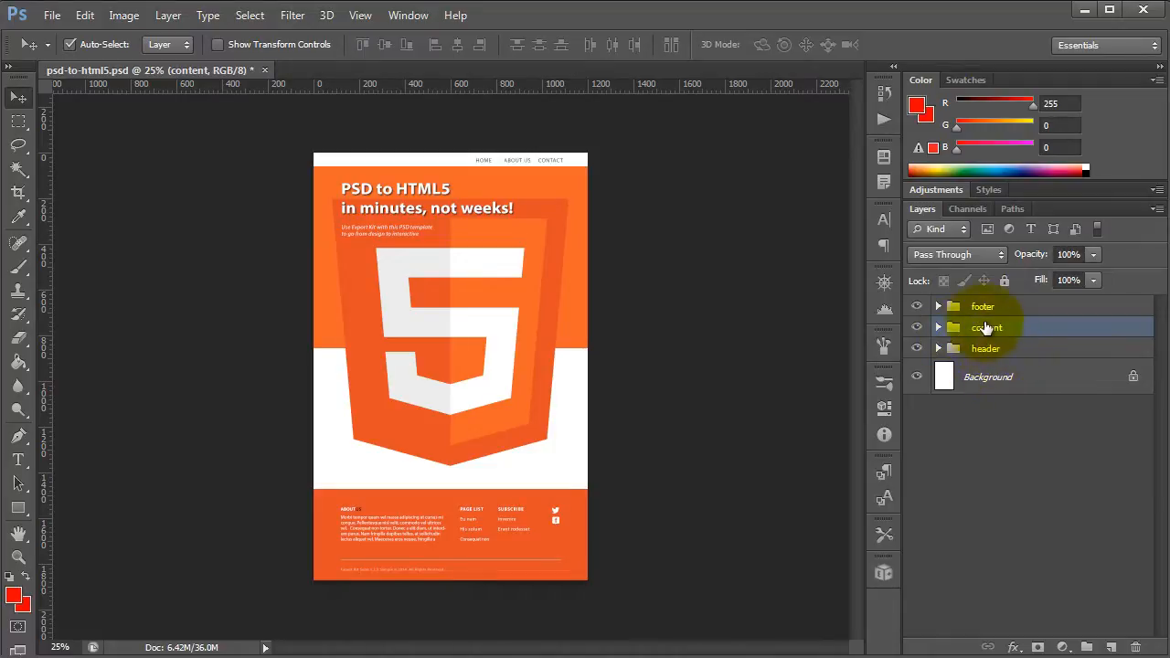
Expand the content group to show section 1, briefly revealing its layers.
double_click(988, 327)
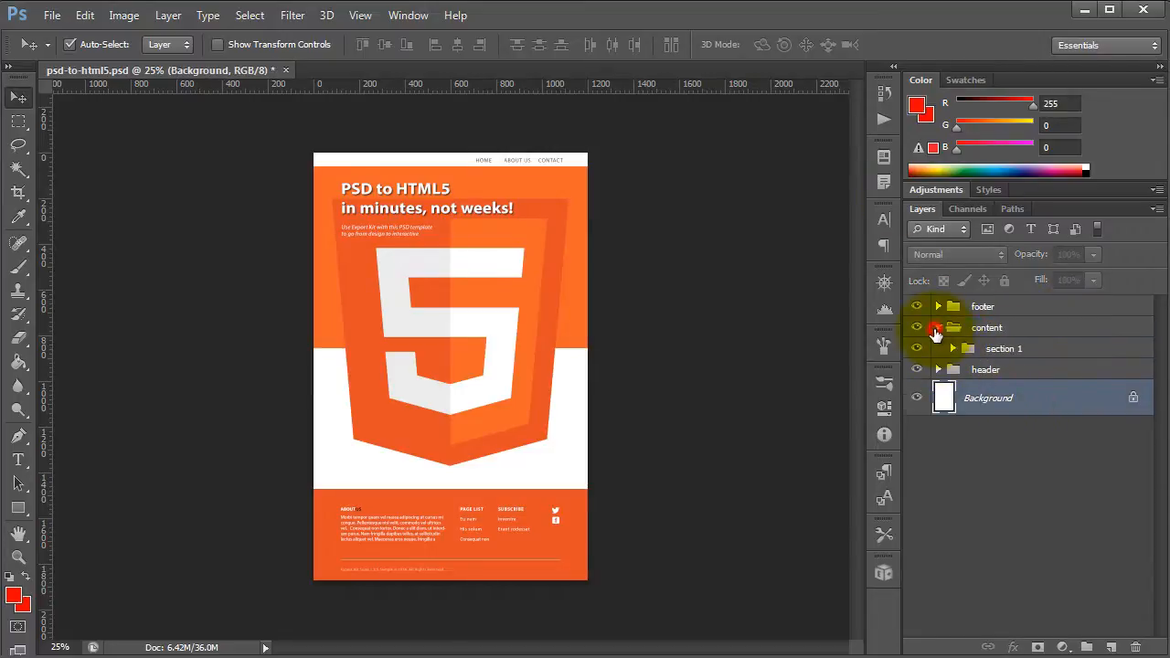
click(939, 347)
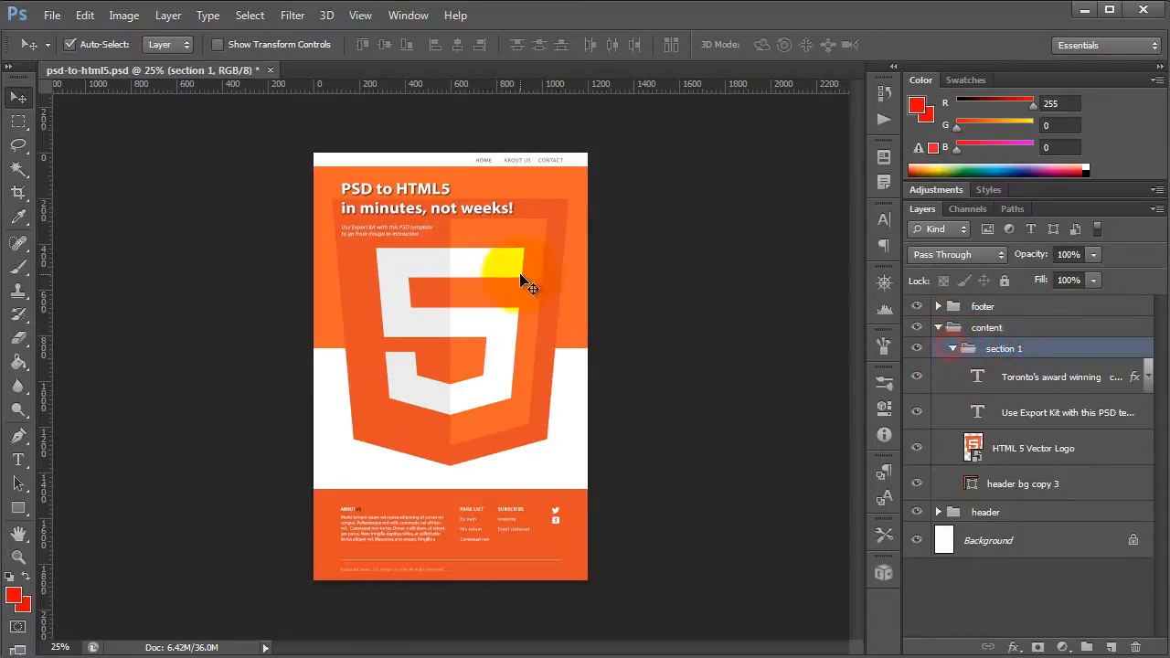
click(1024, 482)
text(${} )
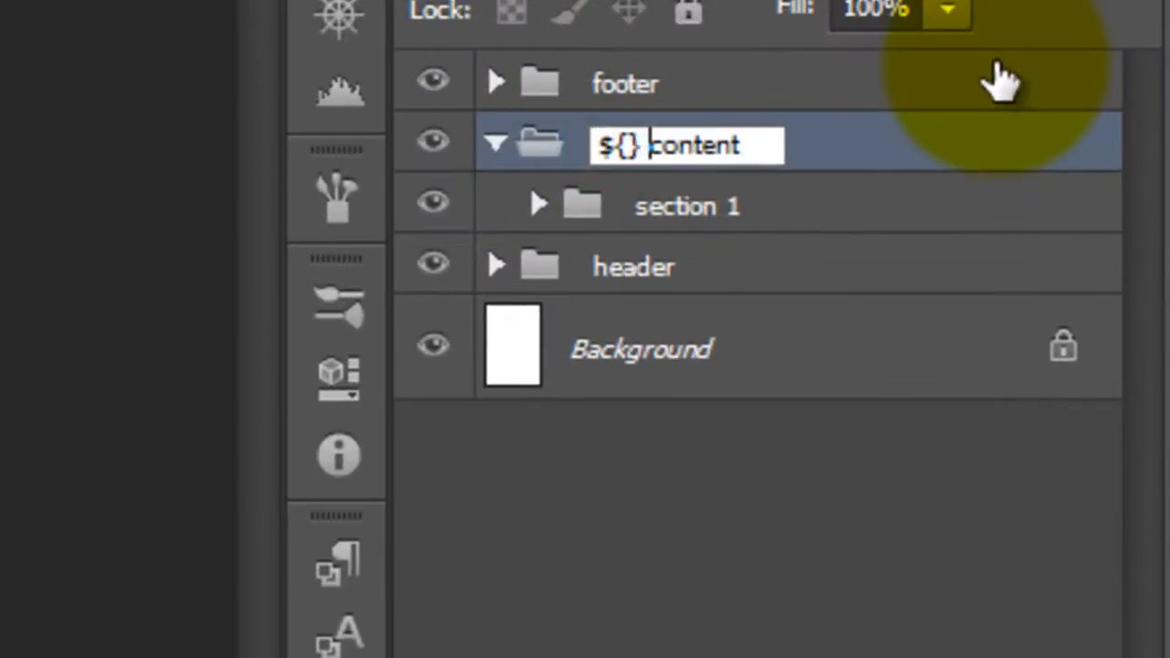
text(page)
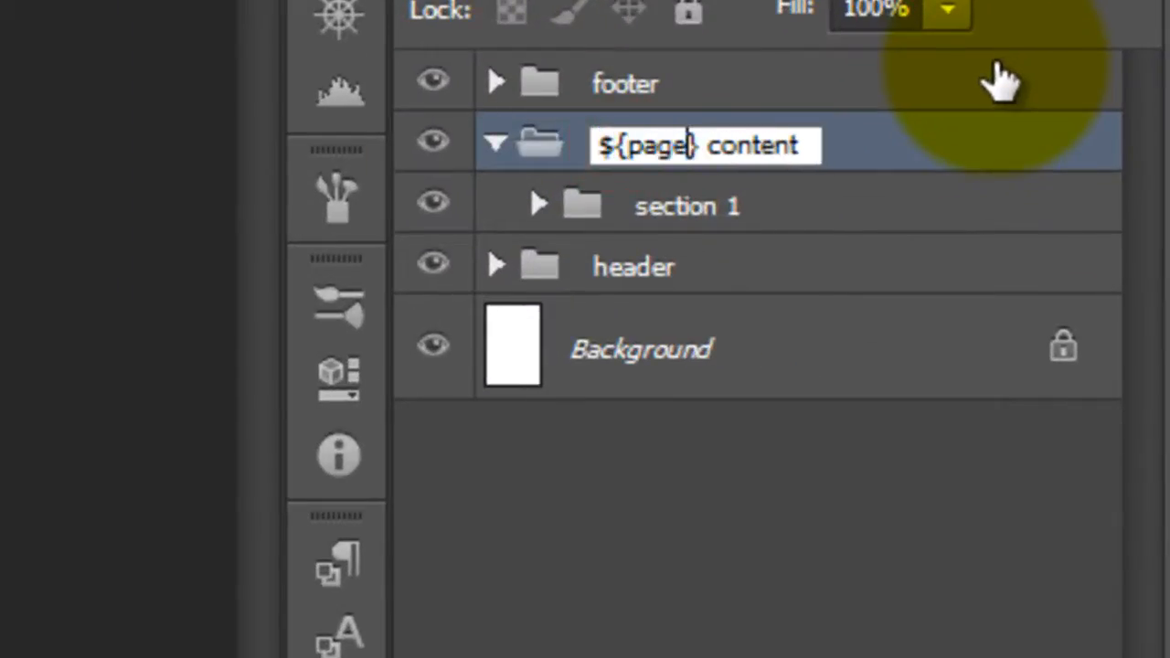
text(:index)
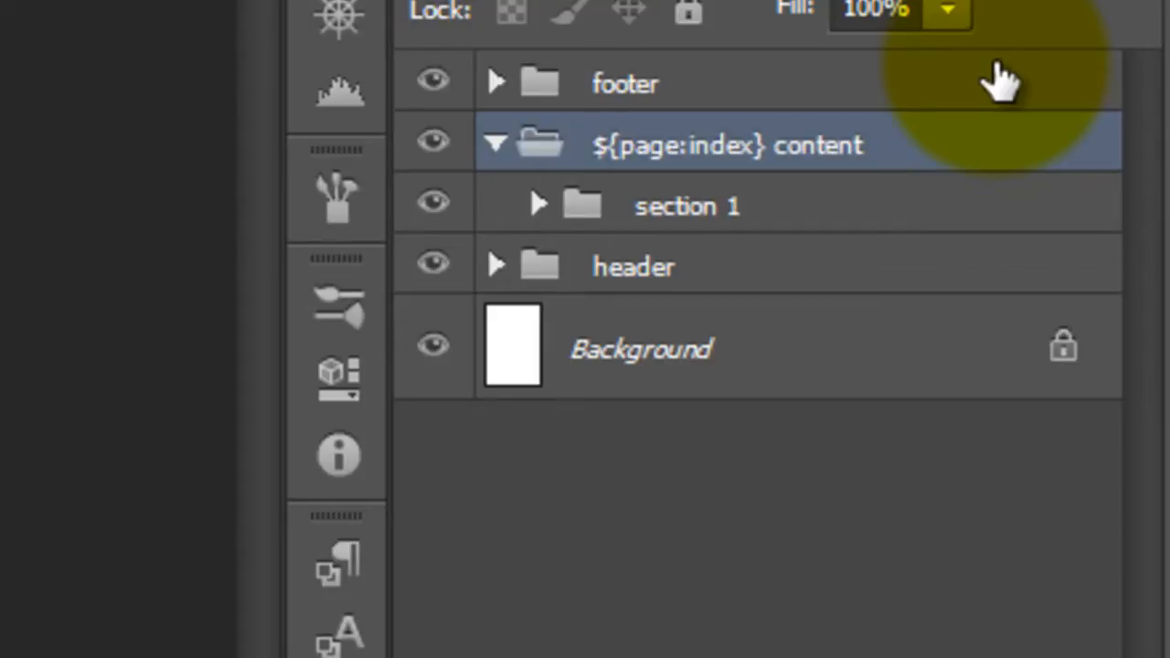
double_click(727, 144)
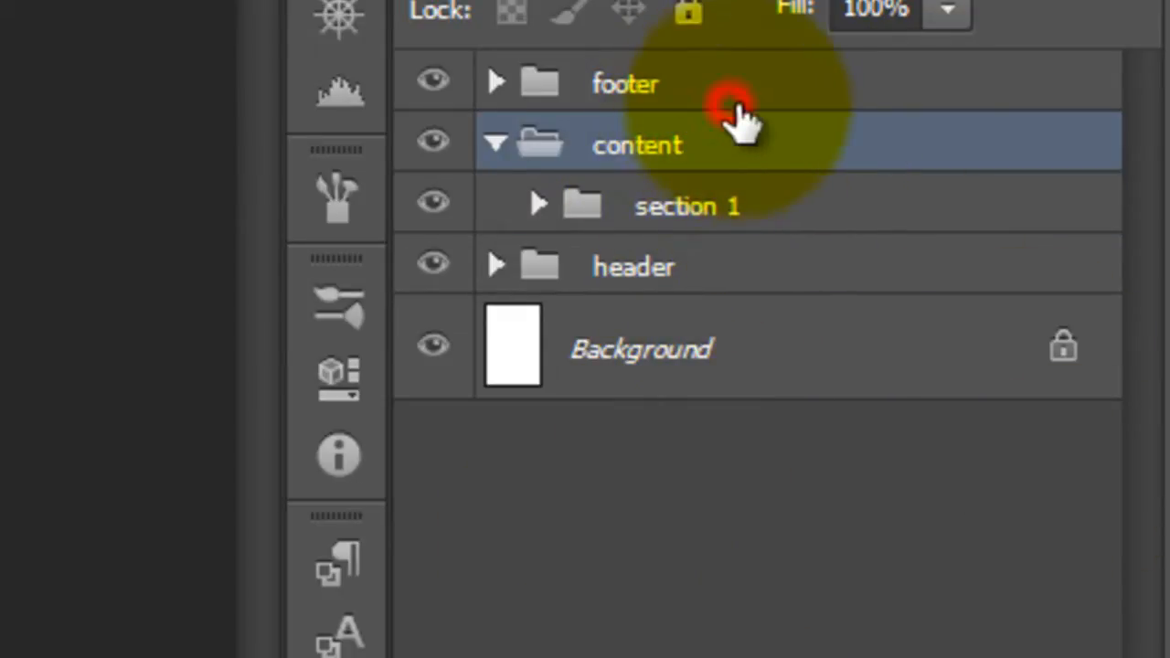
mouse_move(965, 247)
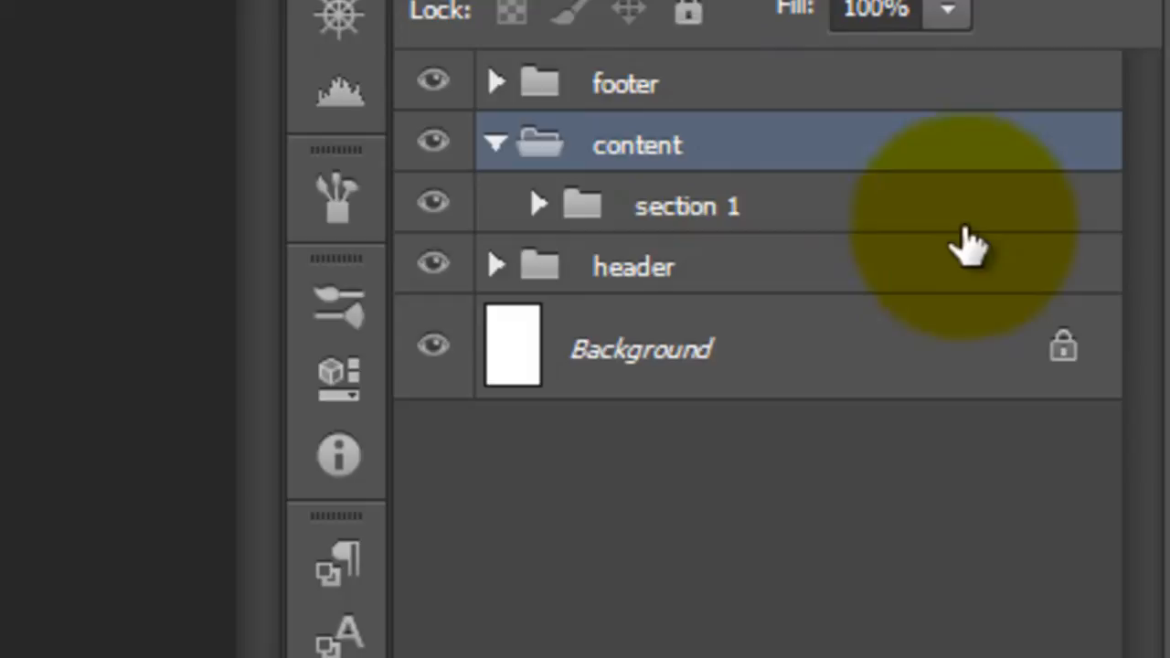
Group the content group into a new parent named '${page:index} index page'.
key(ctrl+g)
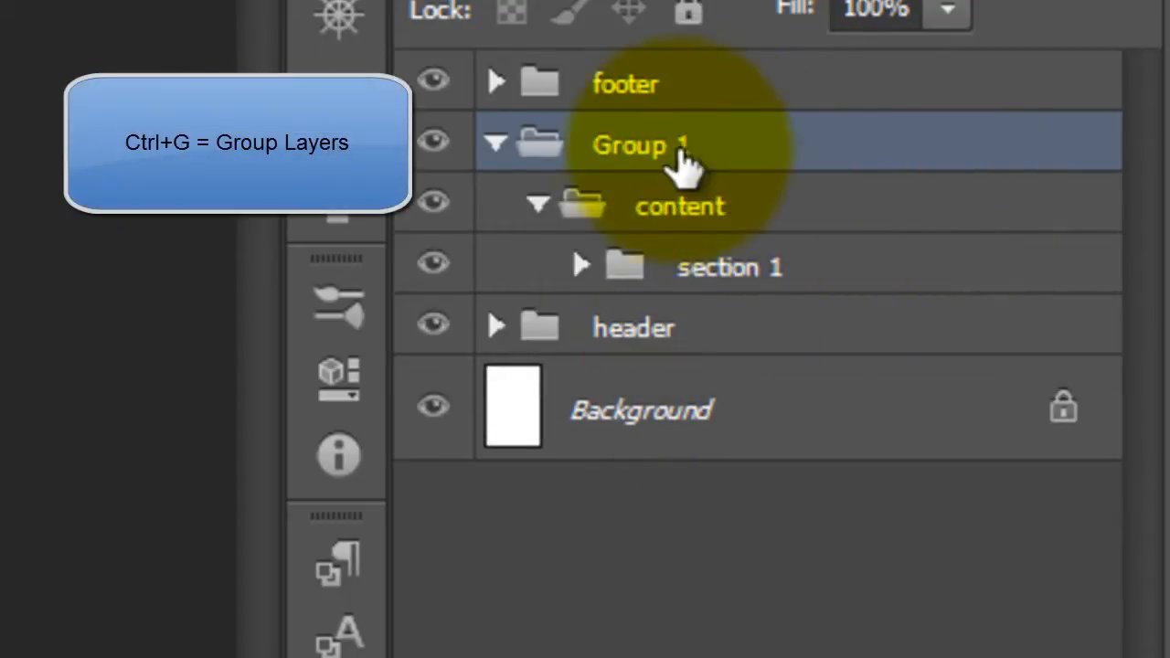
text(${page:index})
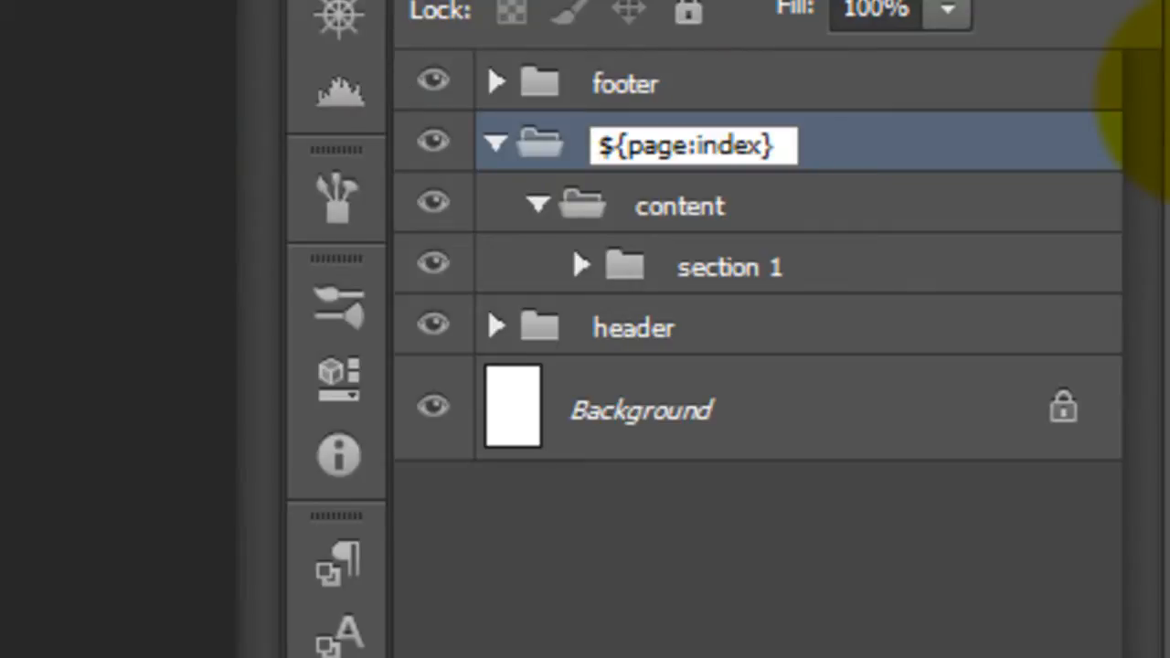
text(index page)
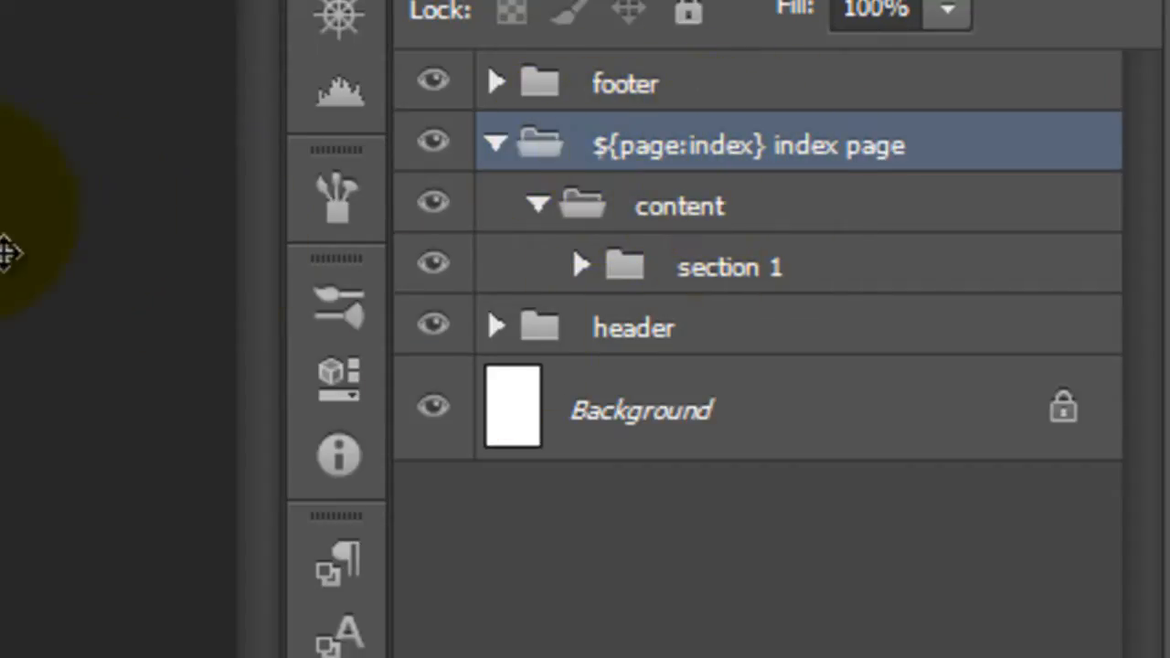
mouse_move(179, 622)
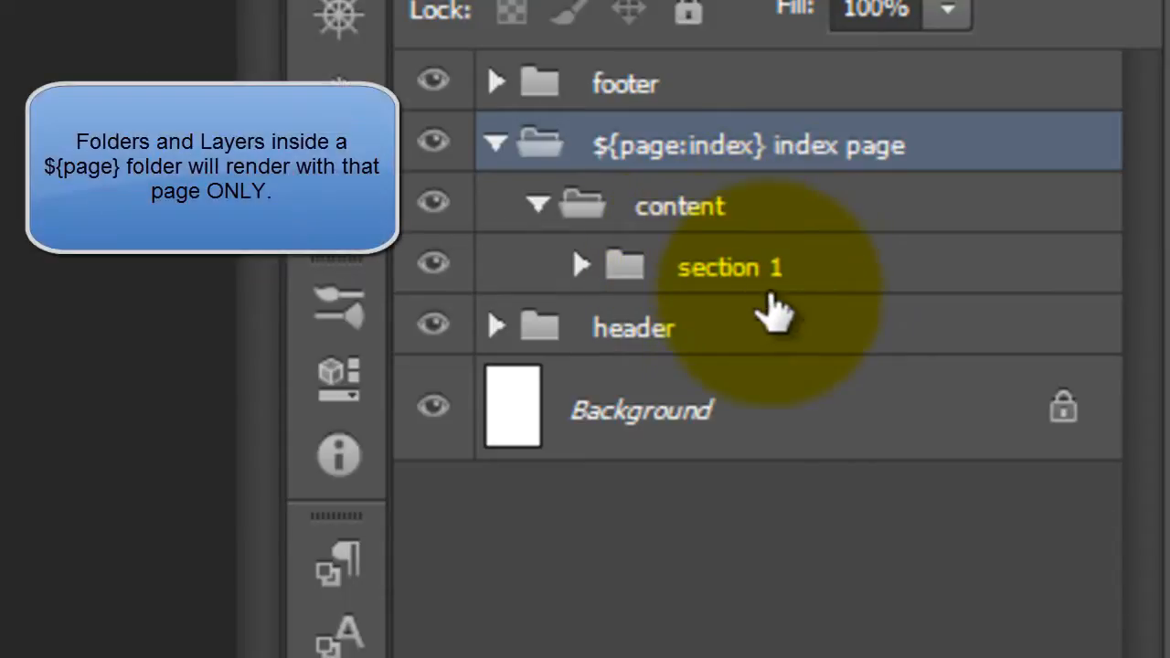
mouse_move(826, 375)
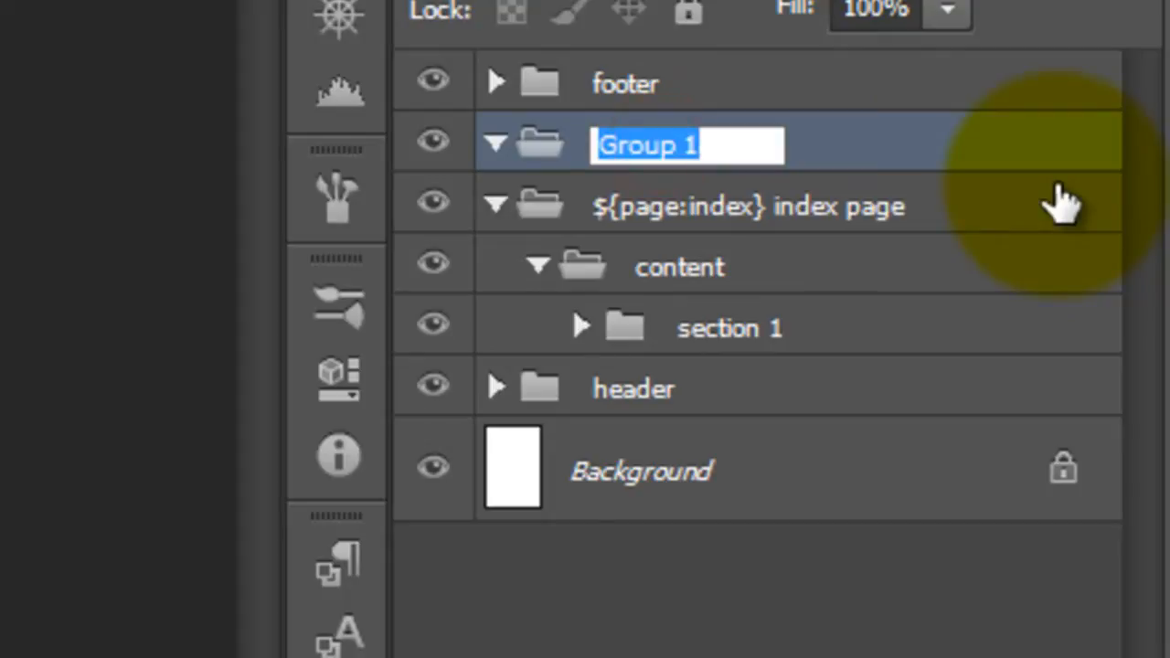
Name the new group '${page:about_us} about us page' above the index page group.
text($)
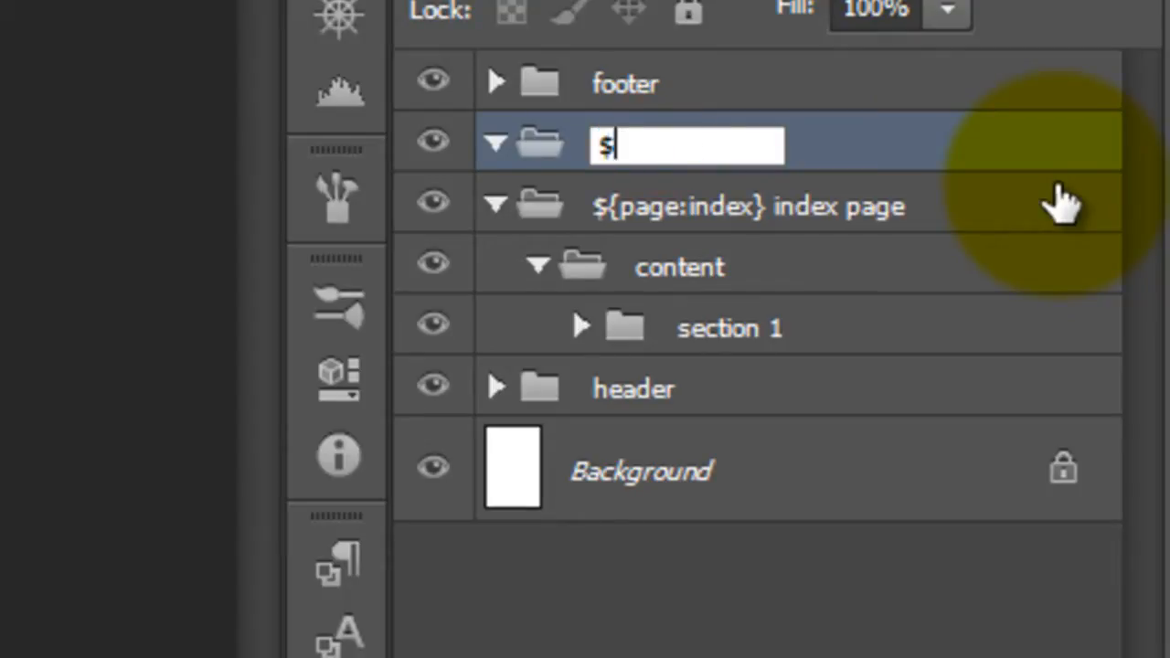
text({page:about})
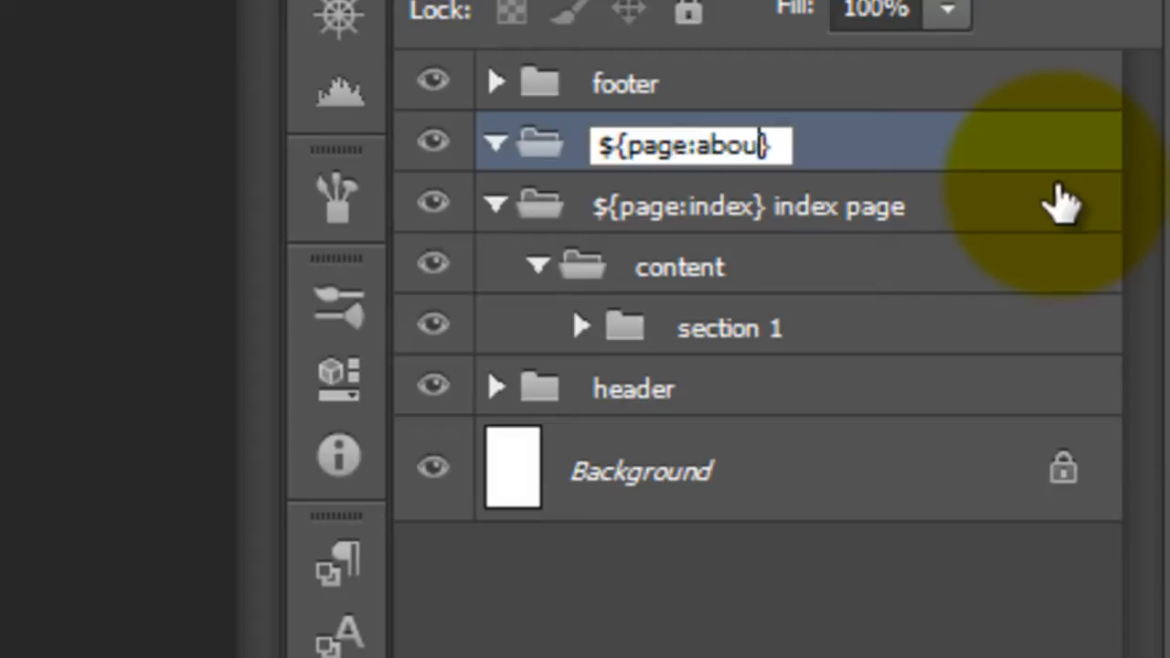
text(_us)
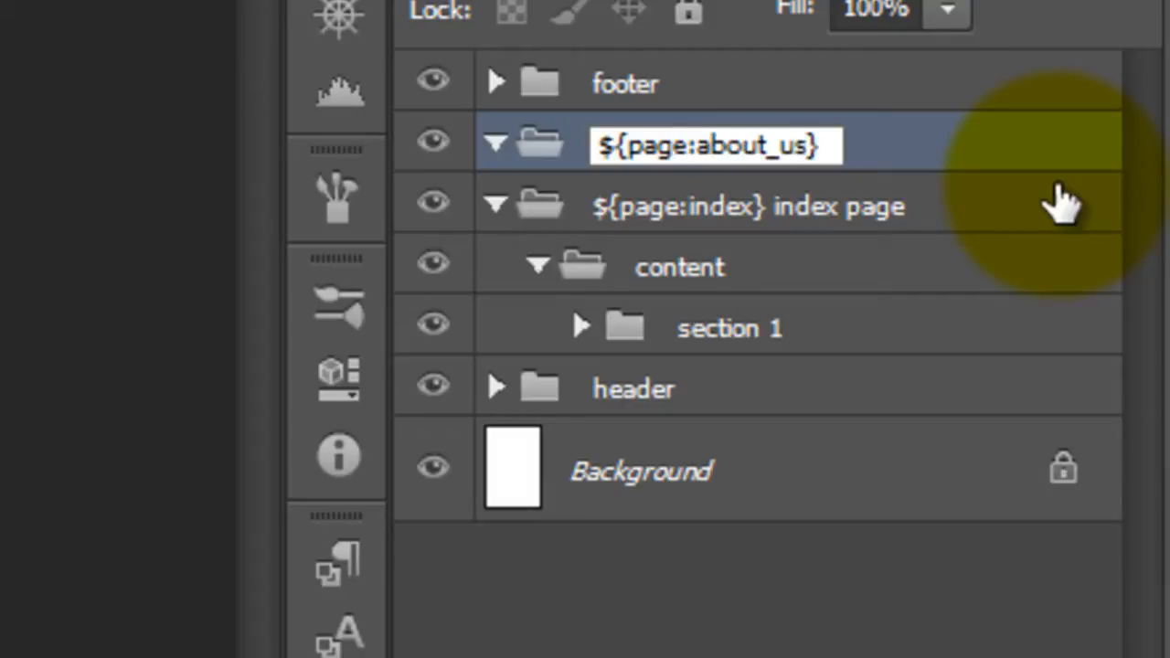
text(.h)
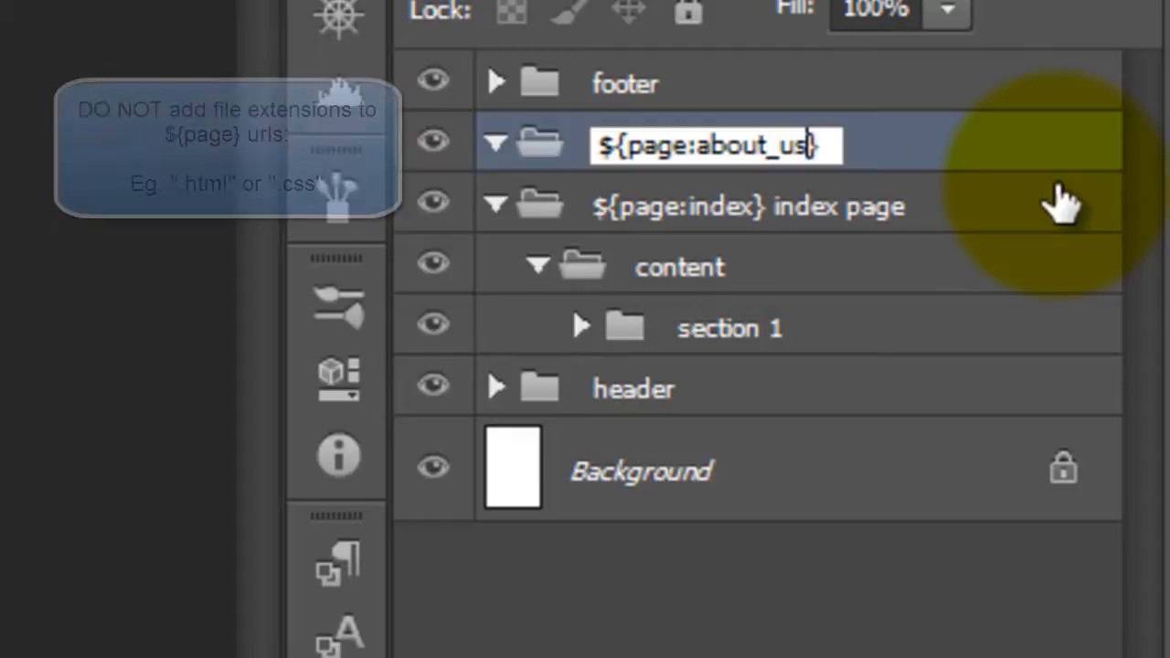
text(about us page)
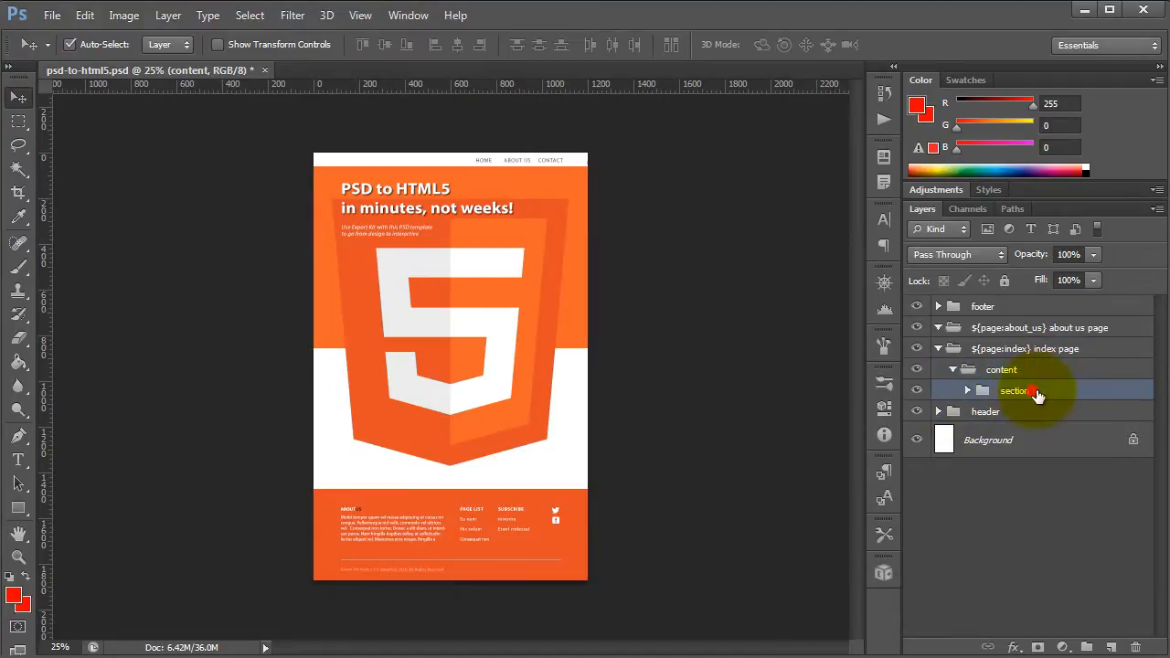
Select the section 1 group to copy its headline text and header background.
click(1038, 327)
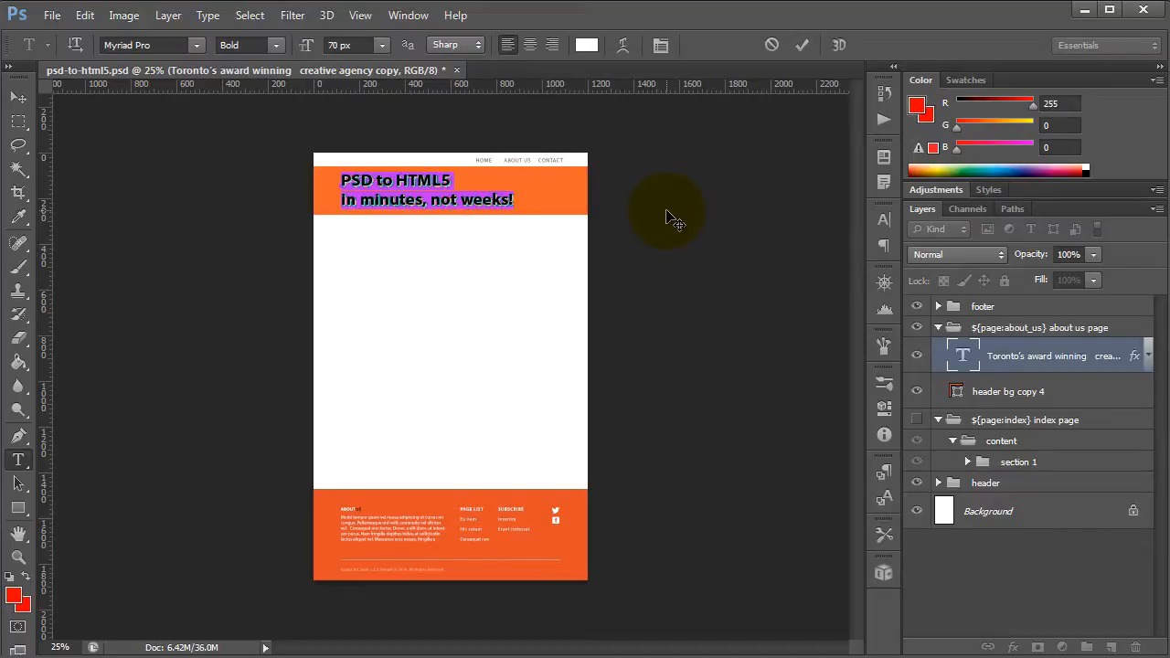
Edit the about us headline to 'ABOUT US' with a 'Find out more...' second line.
text(ABOUT U)
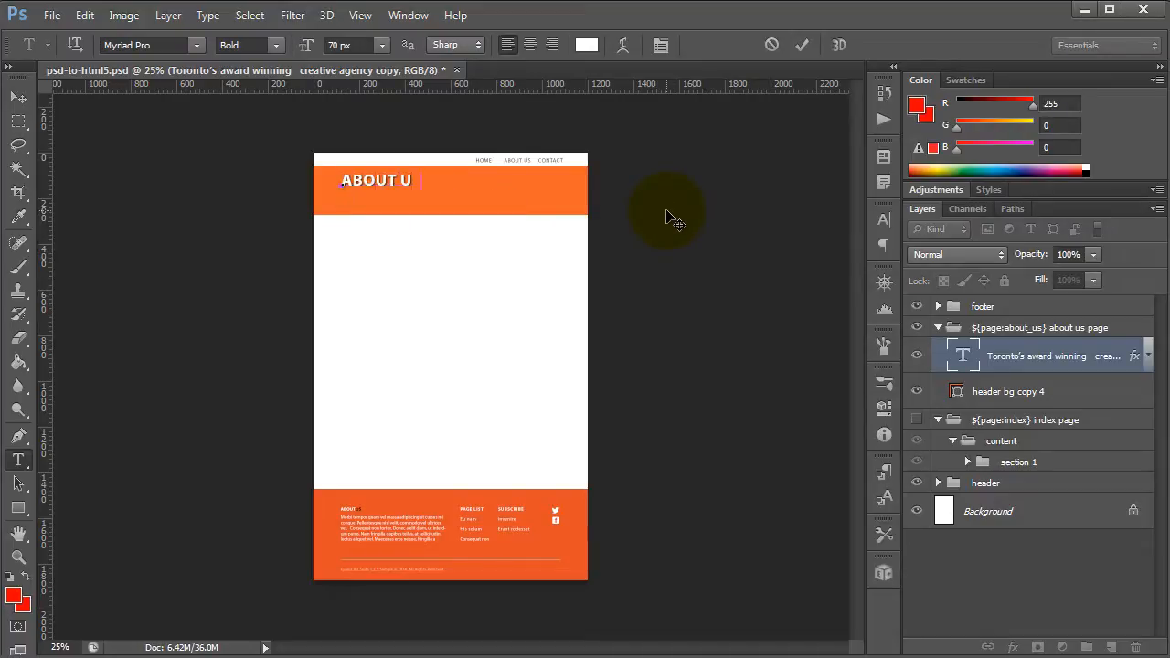
text(S)
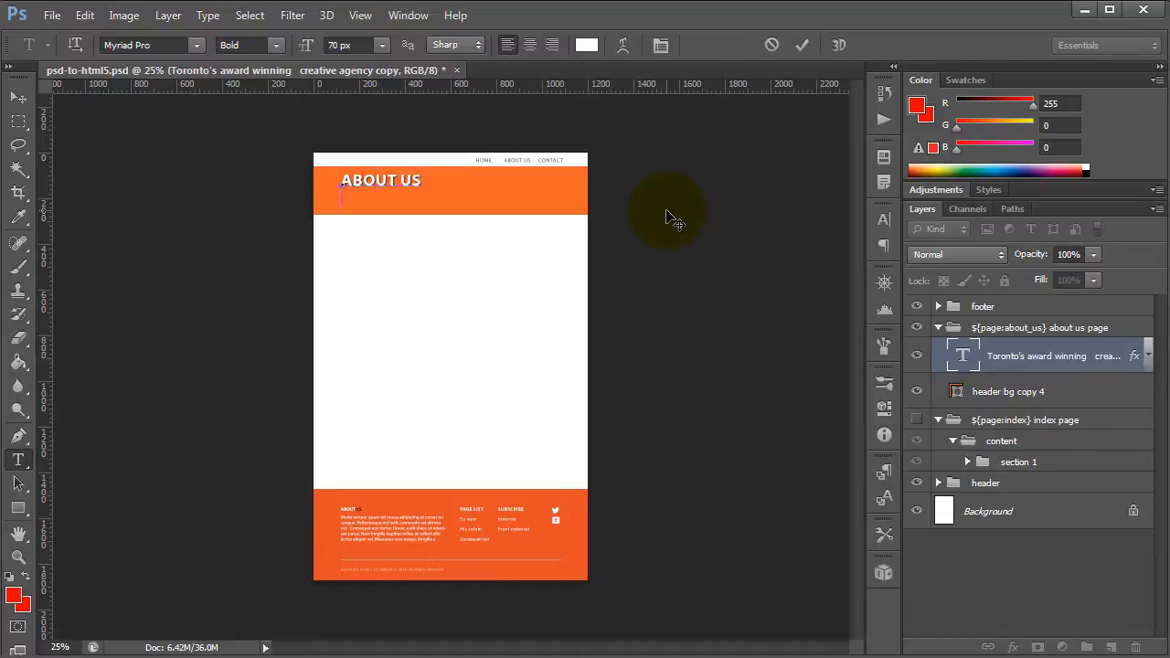
text(Te)
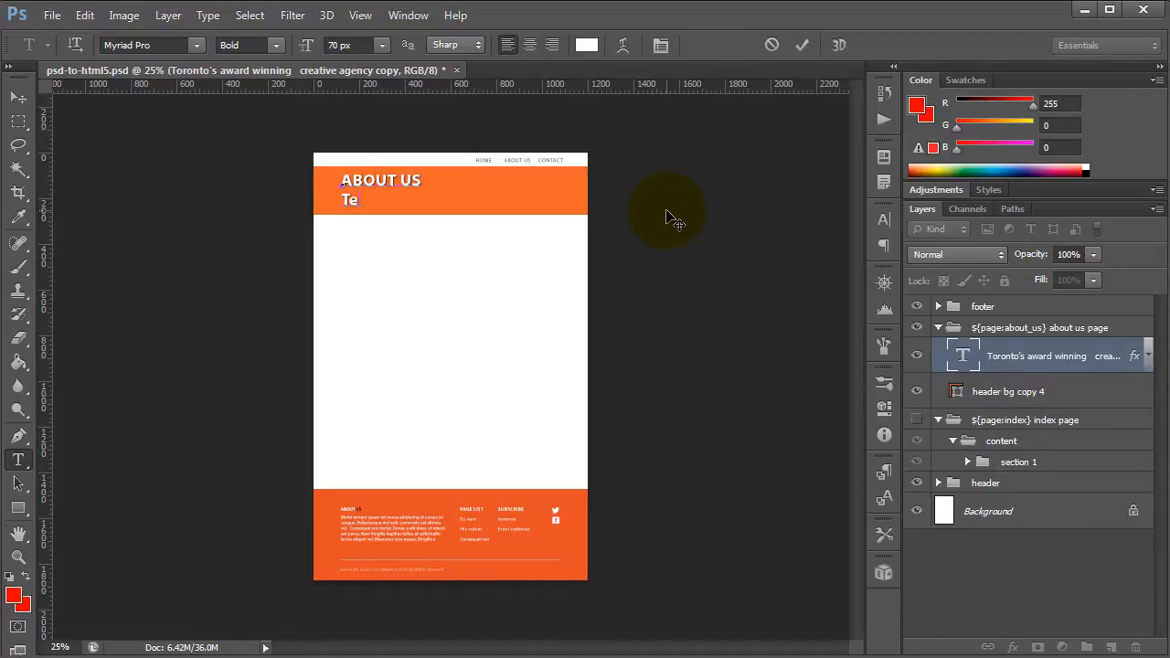
text(ll)
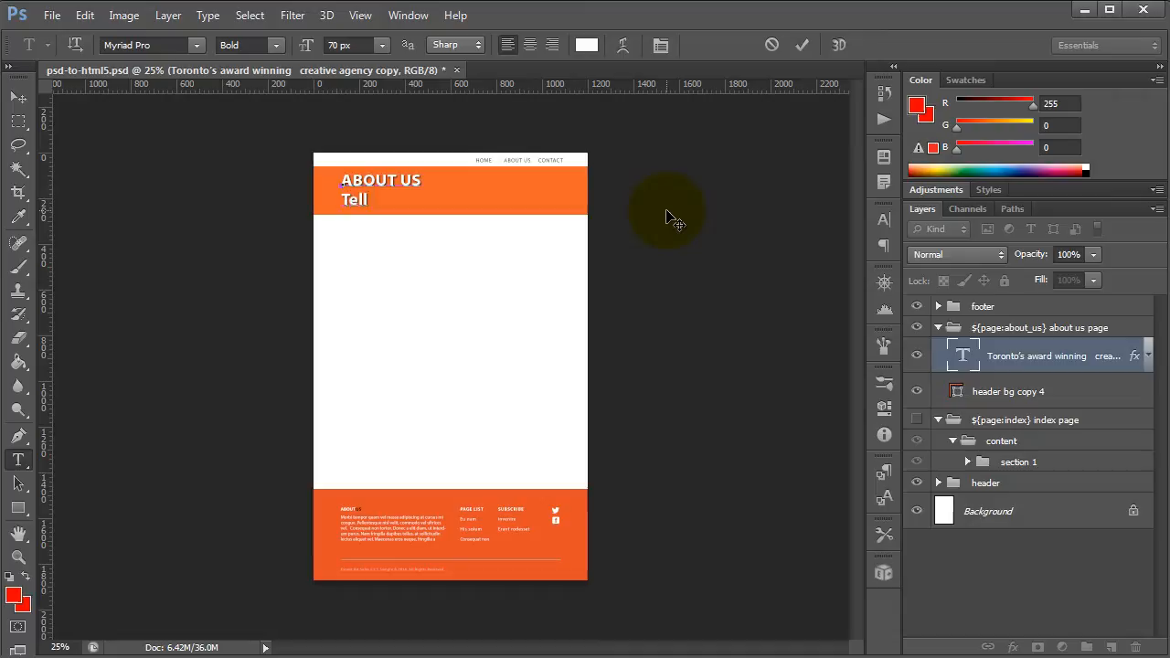
text(Find out more...)
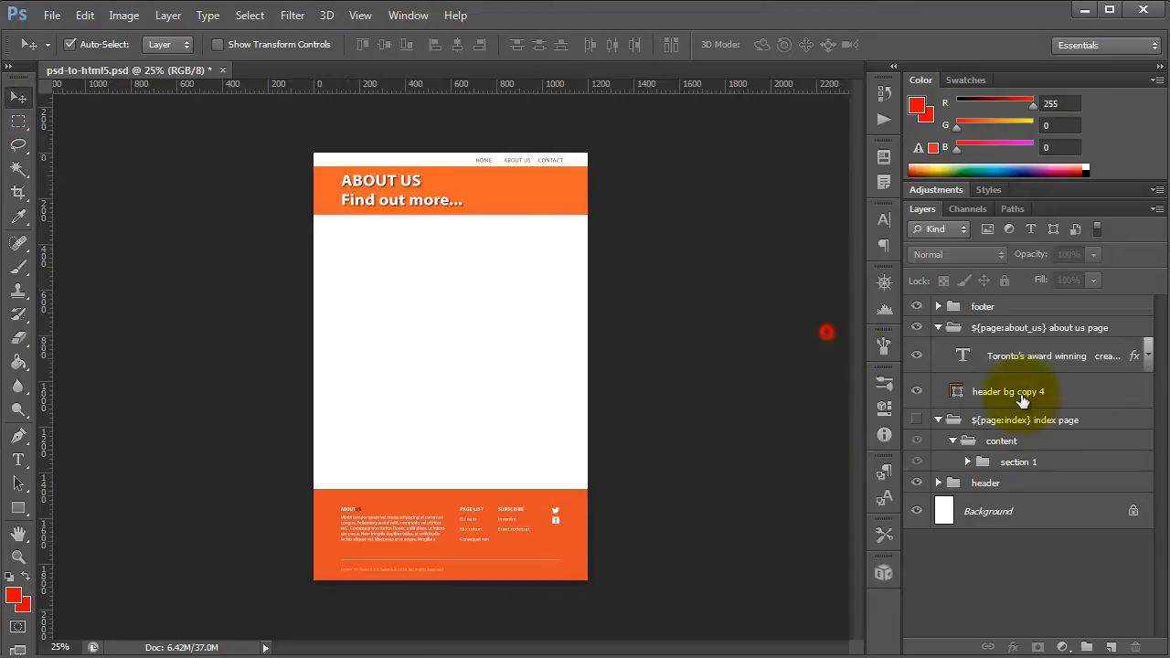
Show the index page layers and start naming the new group '${page:contact} contact page'.
click(1039, 327)
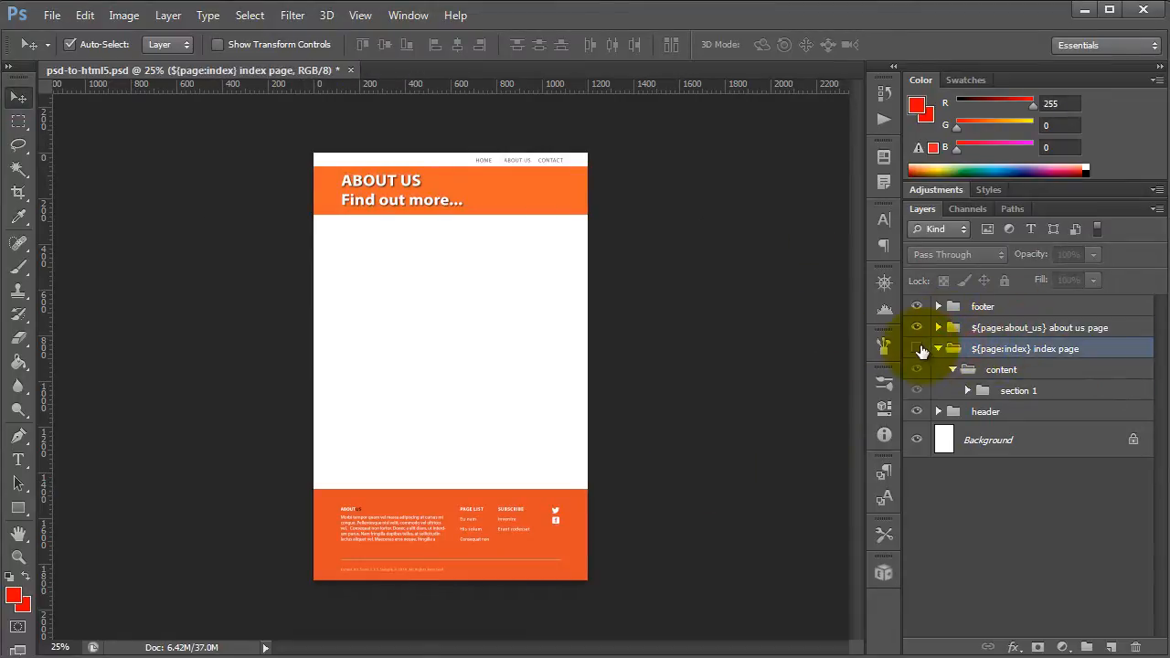
click(918, 327)
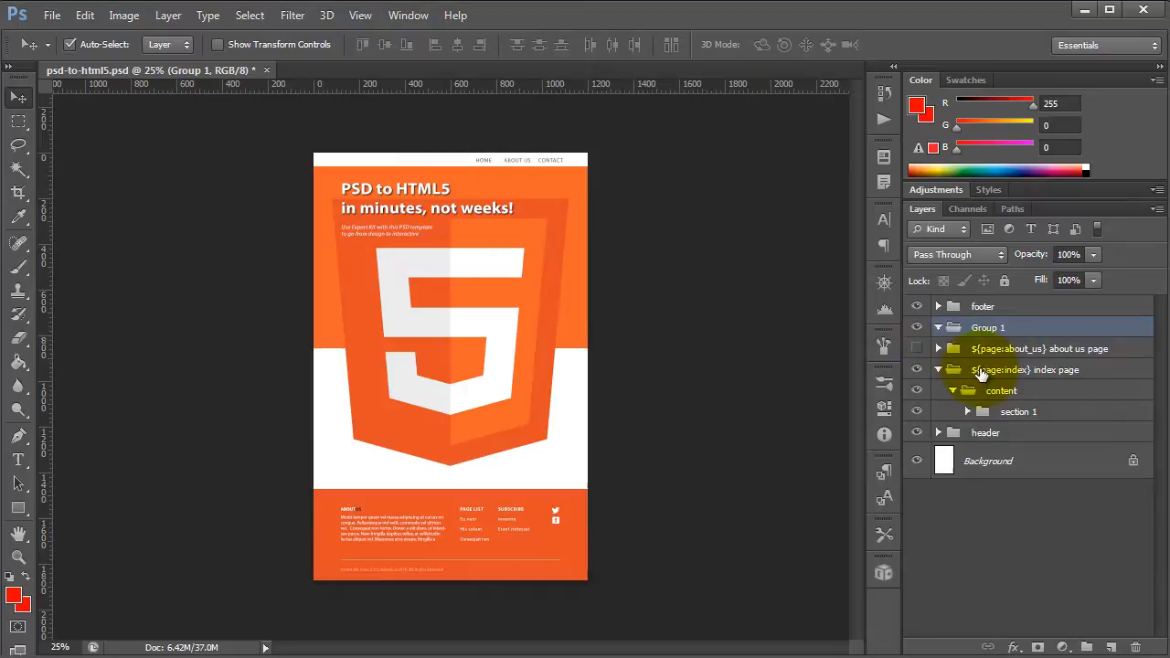
double_click(987, 327)
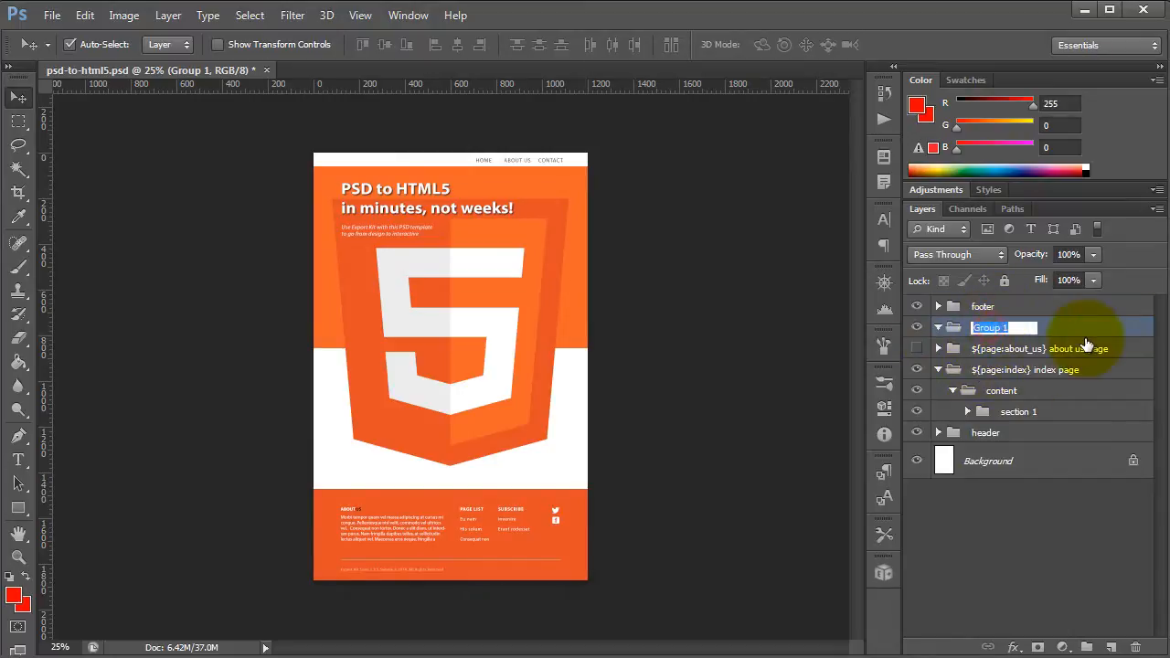
text(${})
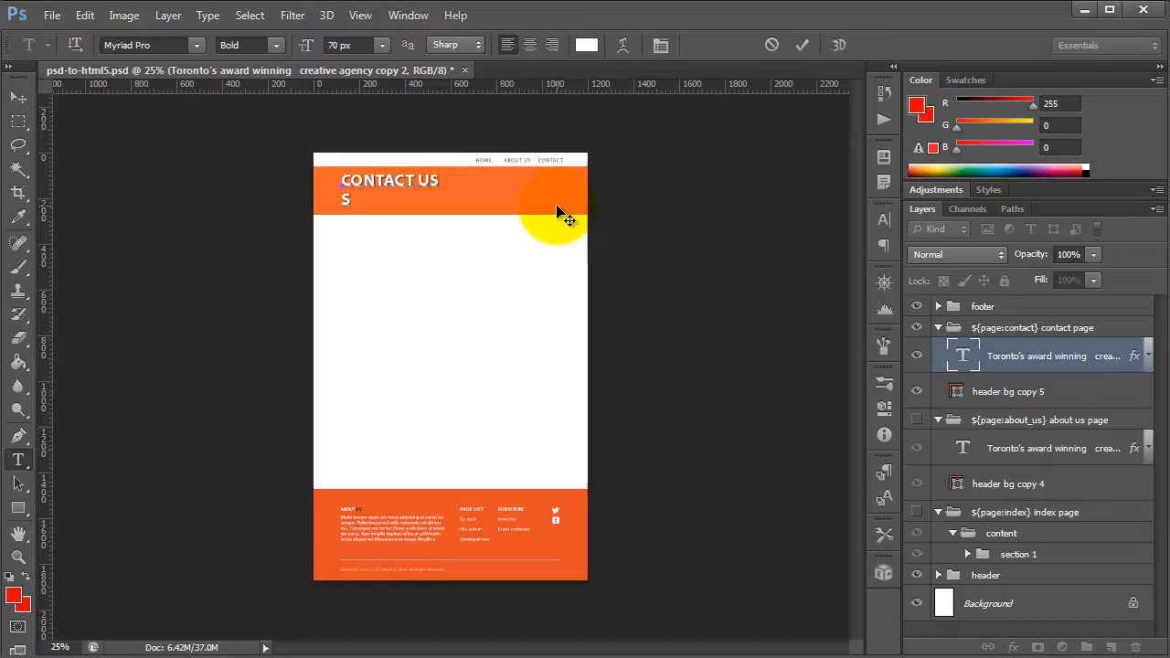
Make the subtitle read 'Send us a mesage!' and rename its text layer to 'contact'.
text(Send us a em)
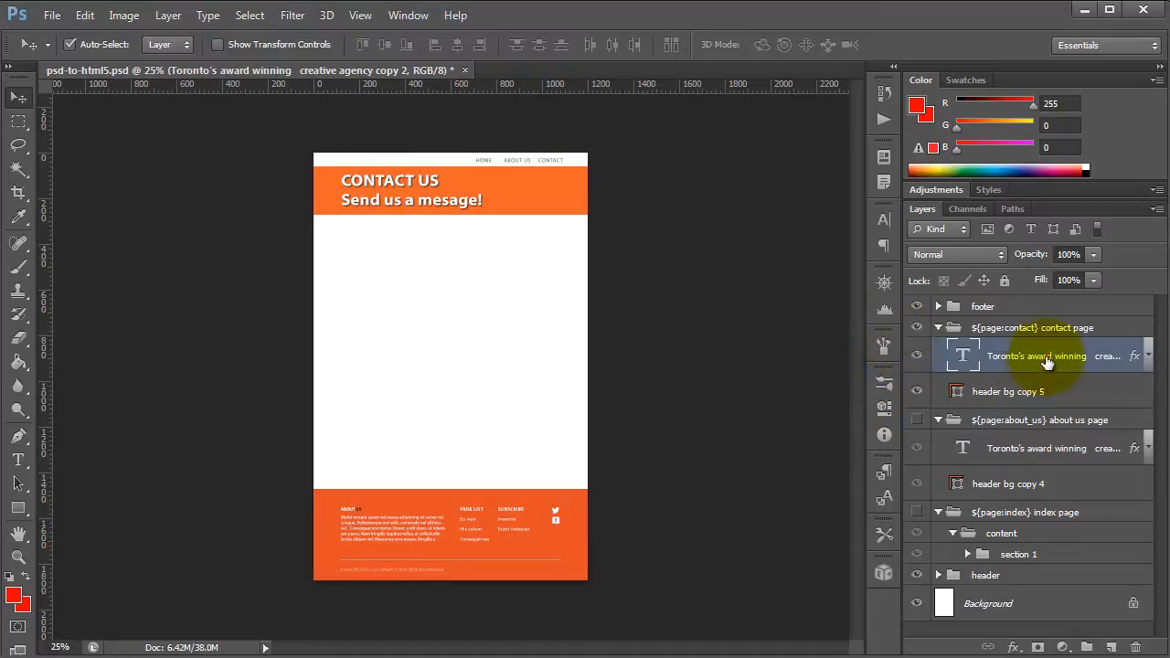
double_click(1039, 355)
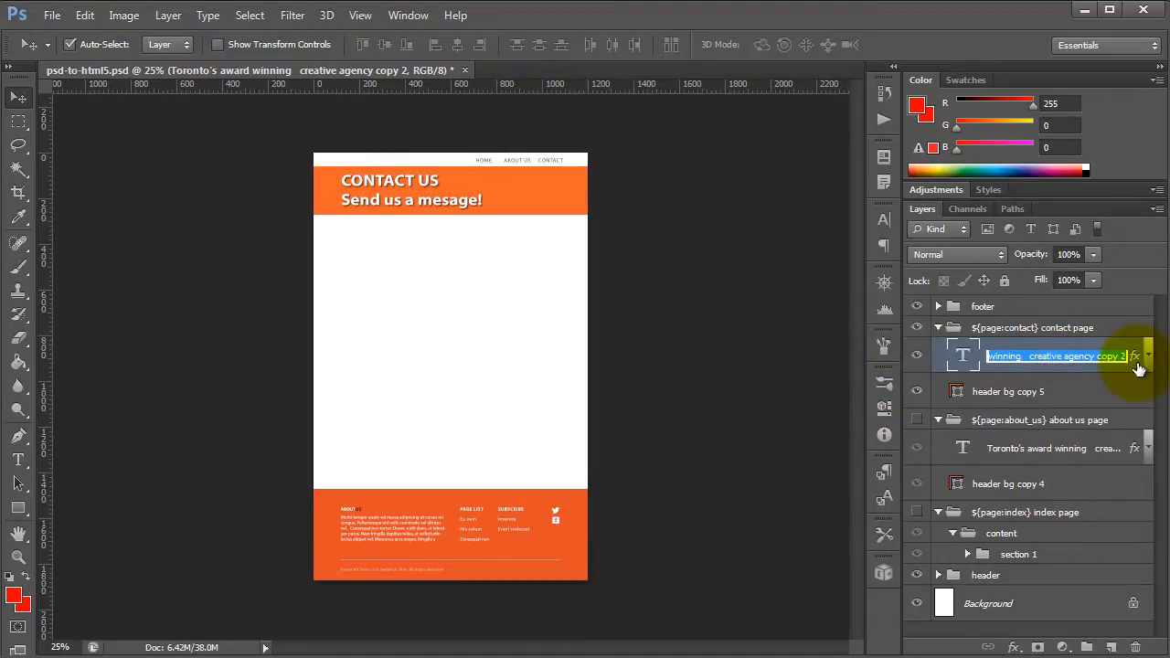
text(contact)
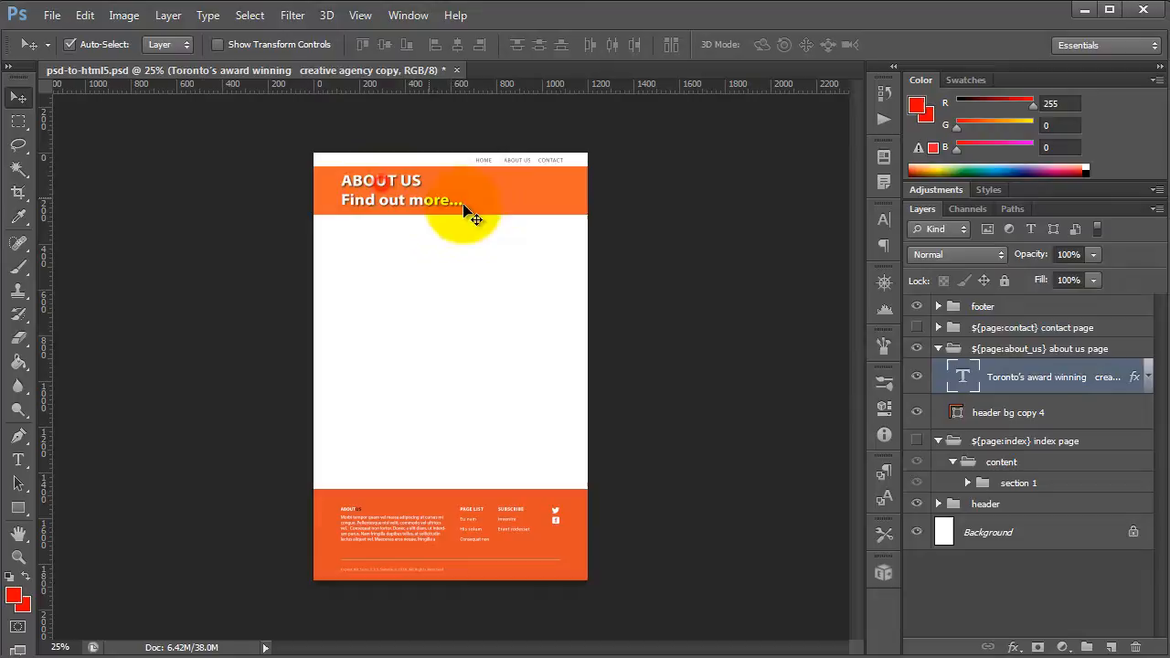
Rename the about us text layer and group it with the header bg as 'section 1'.
double_click(1035, 376)
text(about us header)
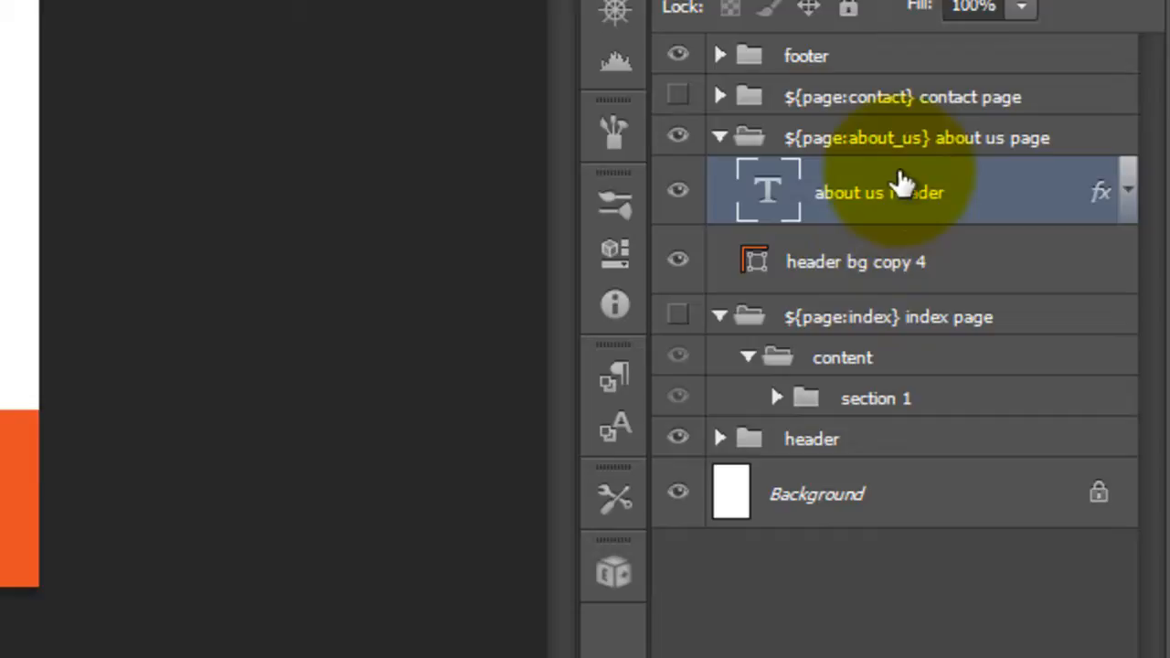
click(856, 262)
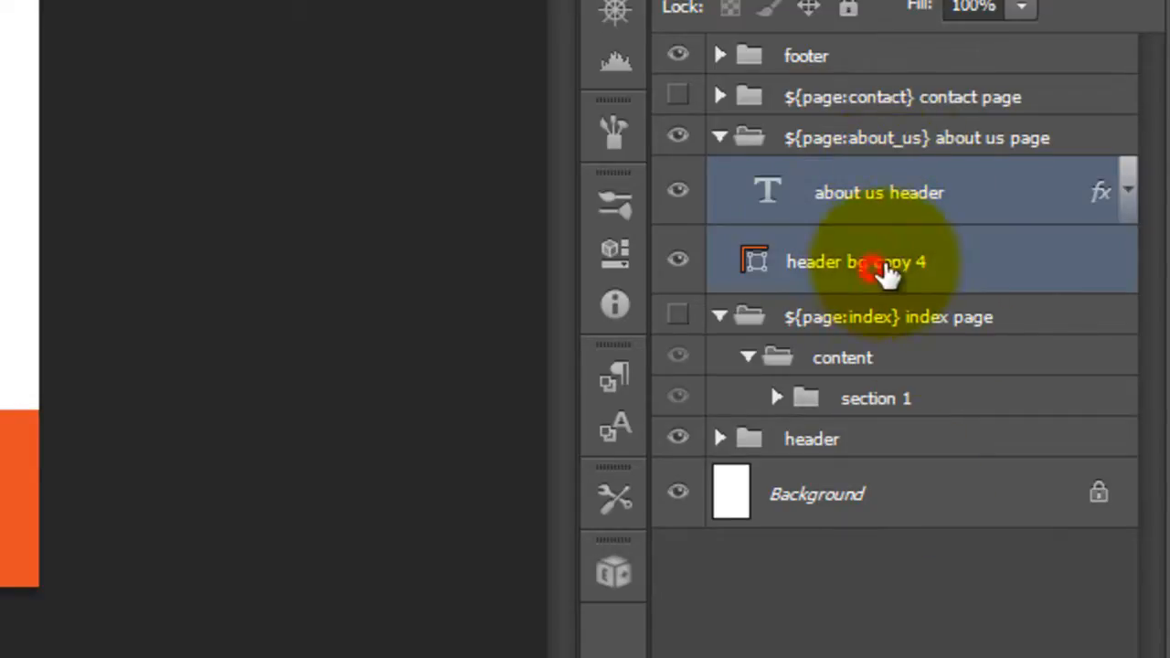
mouse_move(886, 512)
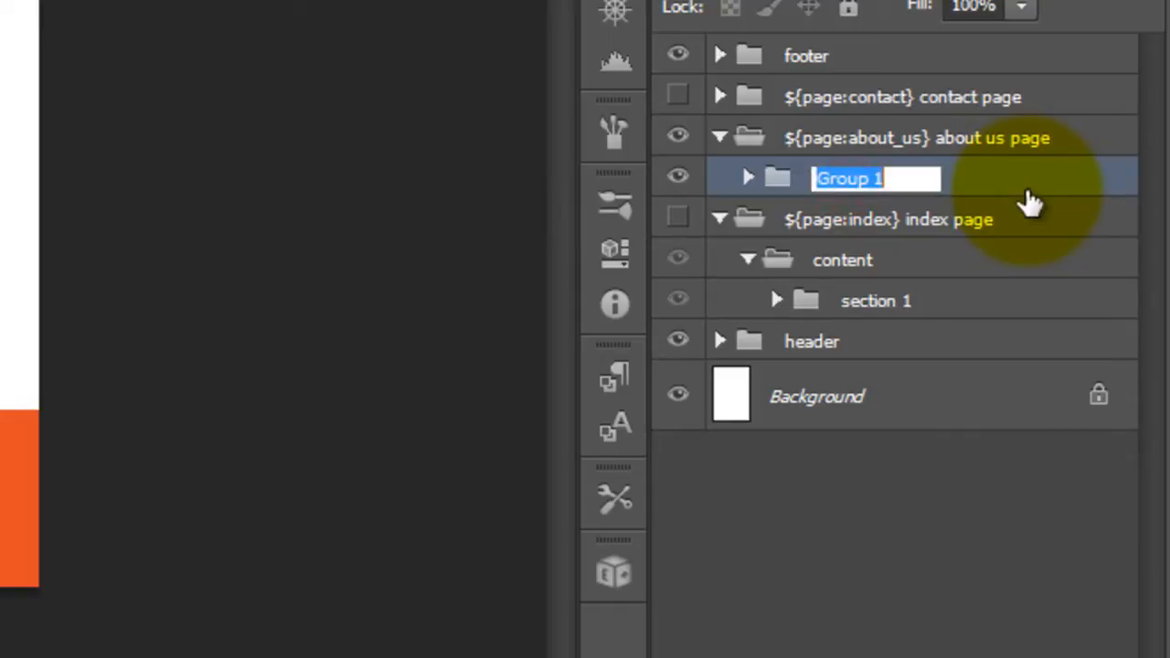
text(section 1)
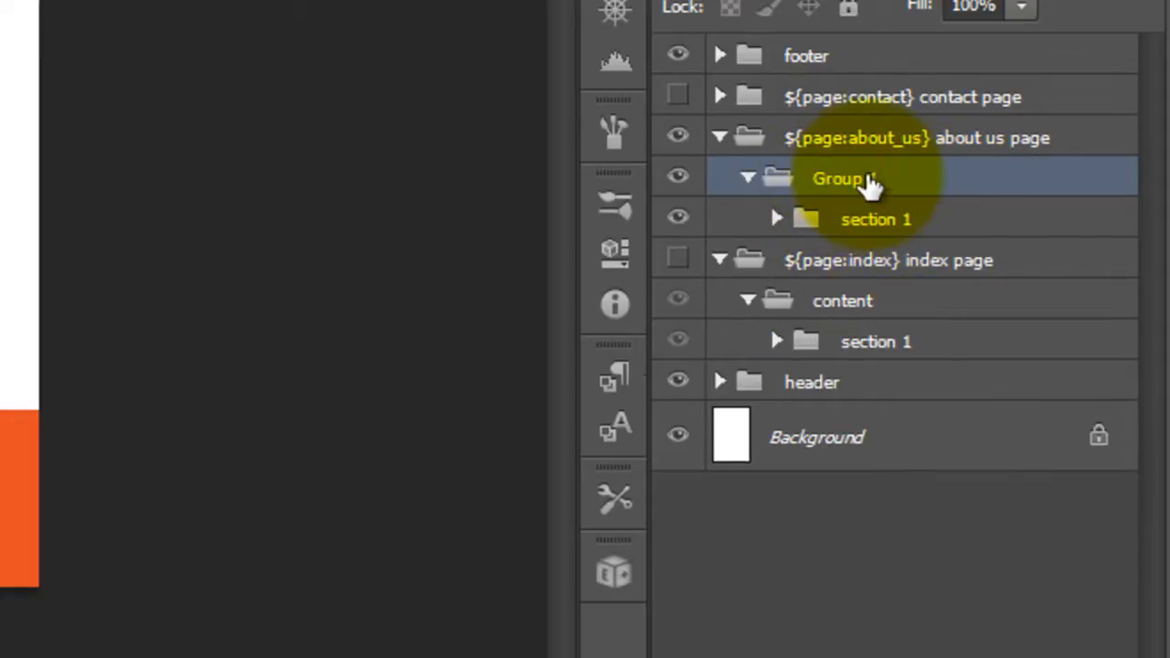
Wrap section 1 in an outer group renamed 'content'.
double_click(839, 179)
text(content)
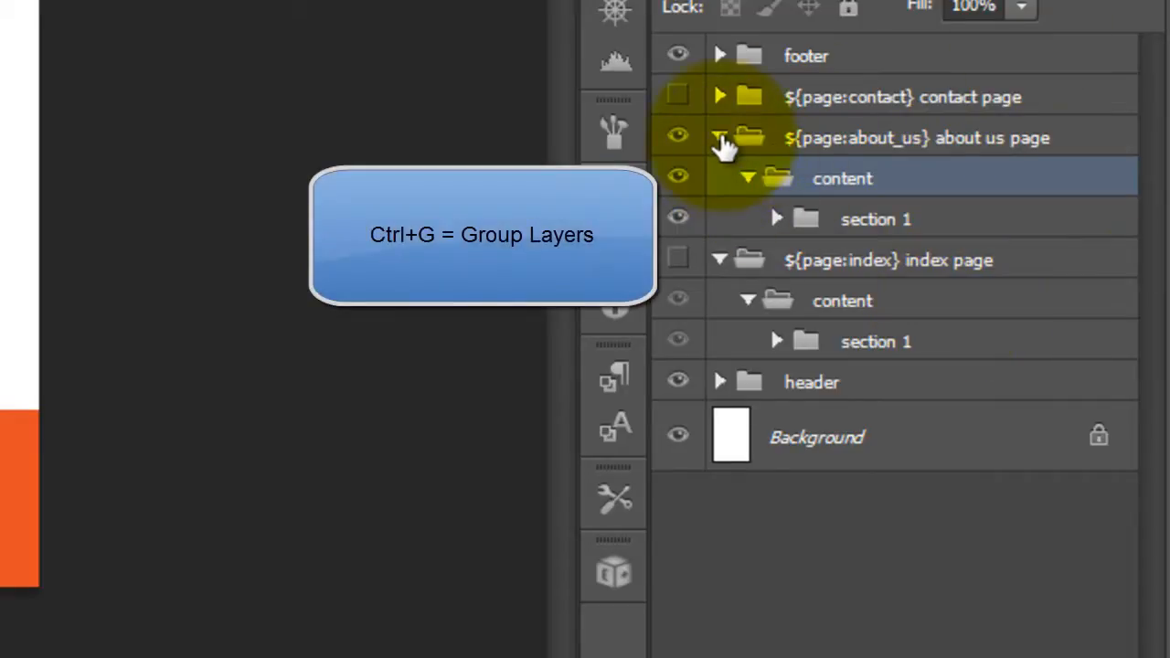
click(720, 95)
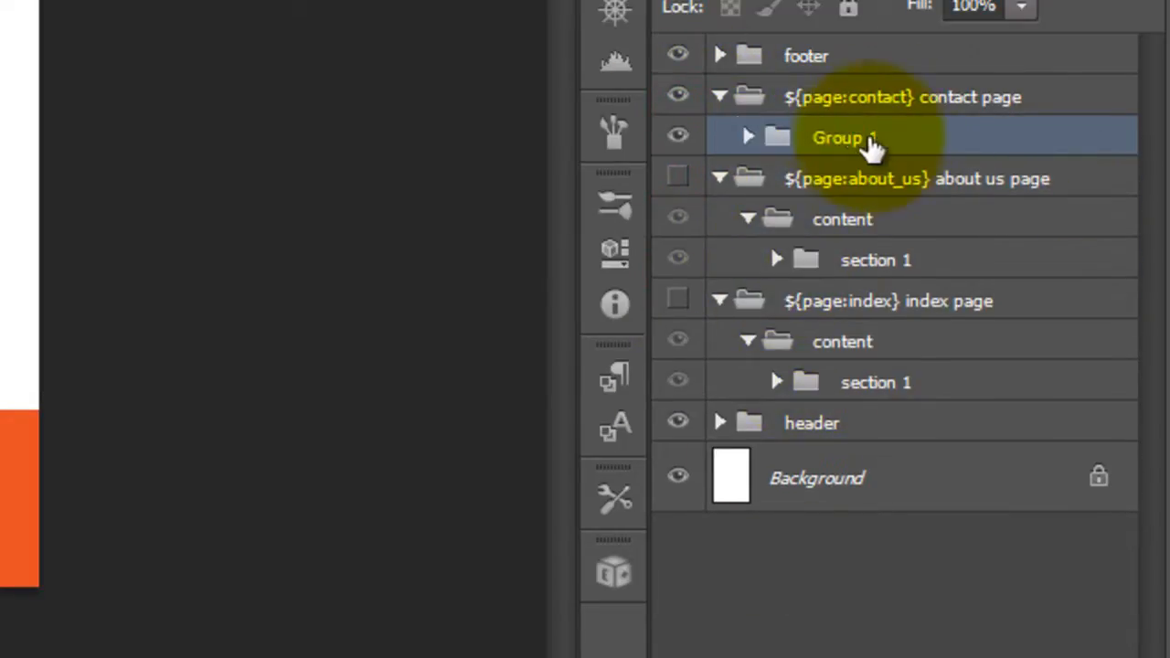
Name the contact header group 'section 1' inside a 'content' group and show all page groups.
text(section 1)
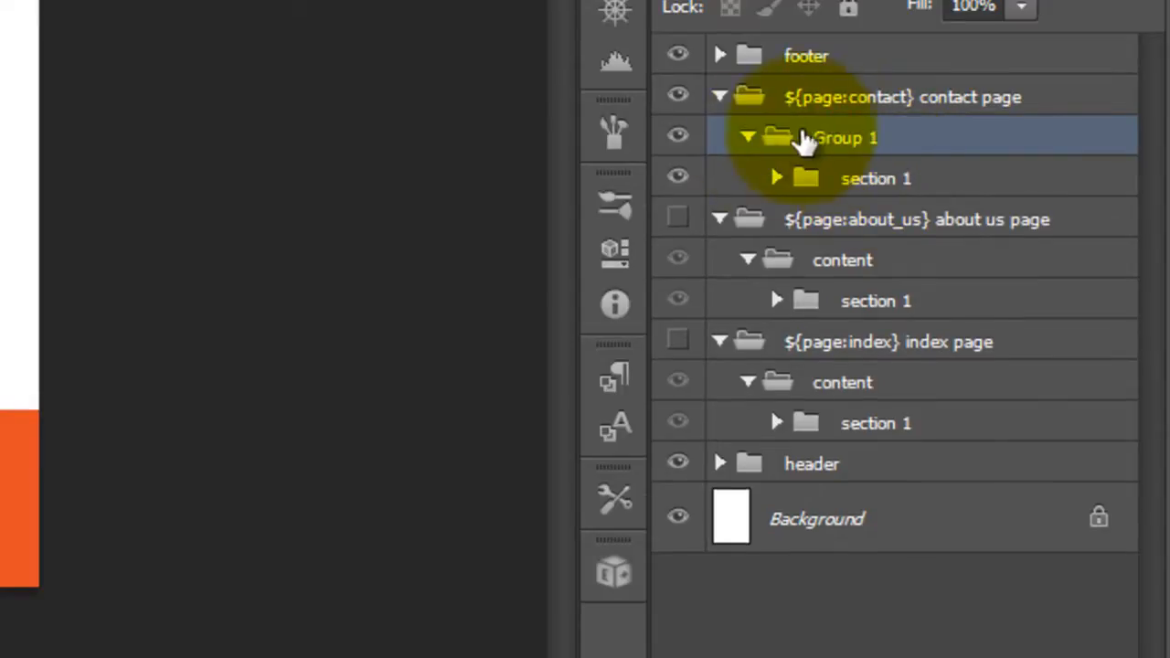
double_click(841, 138)
text(content)
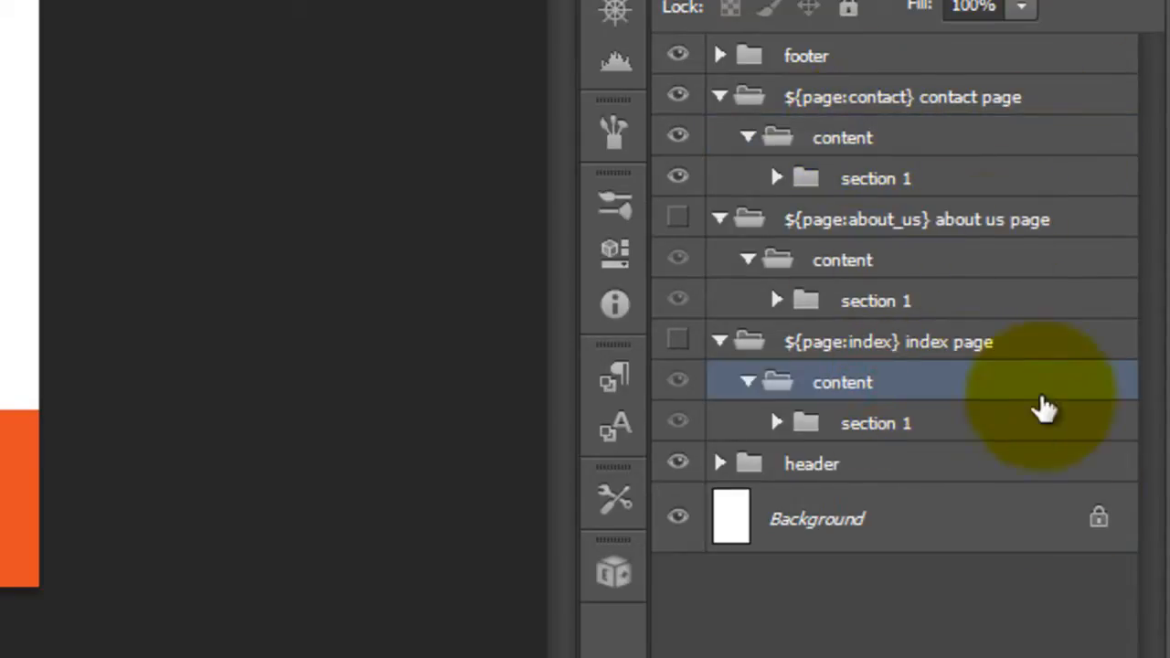
mouse_move(777, 351)
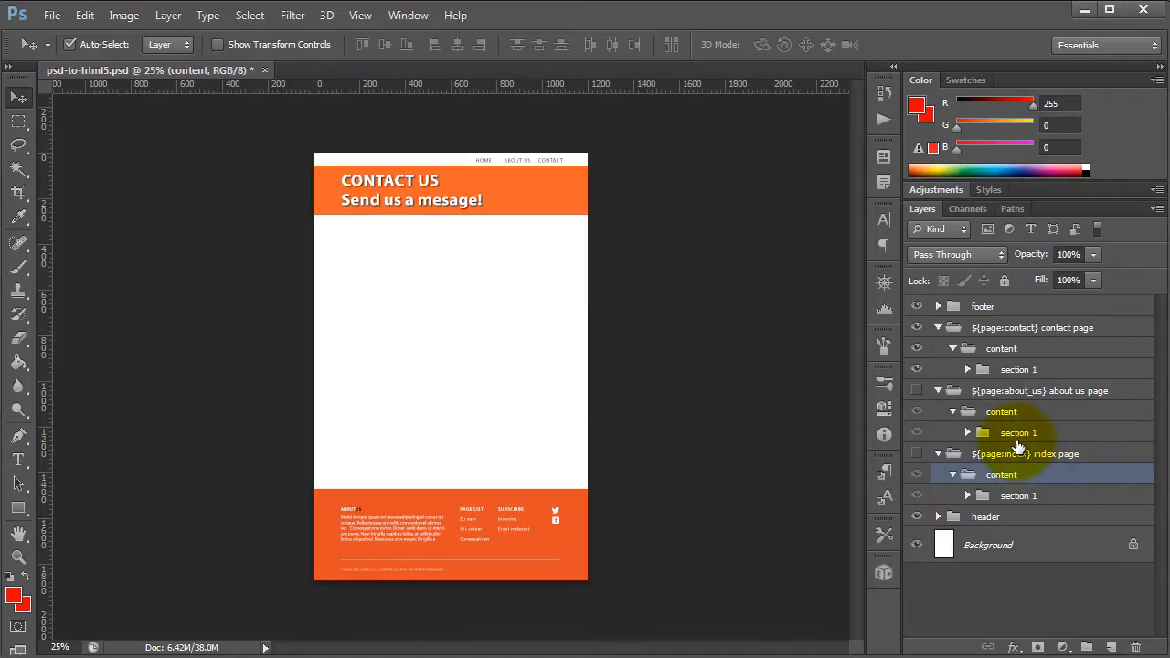
click(1018, 496)
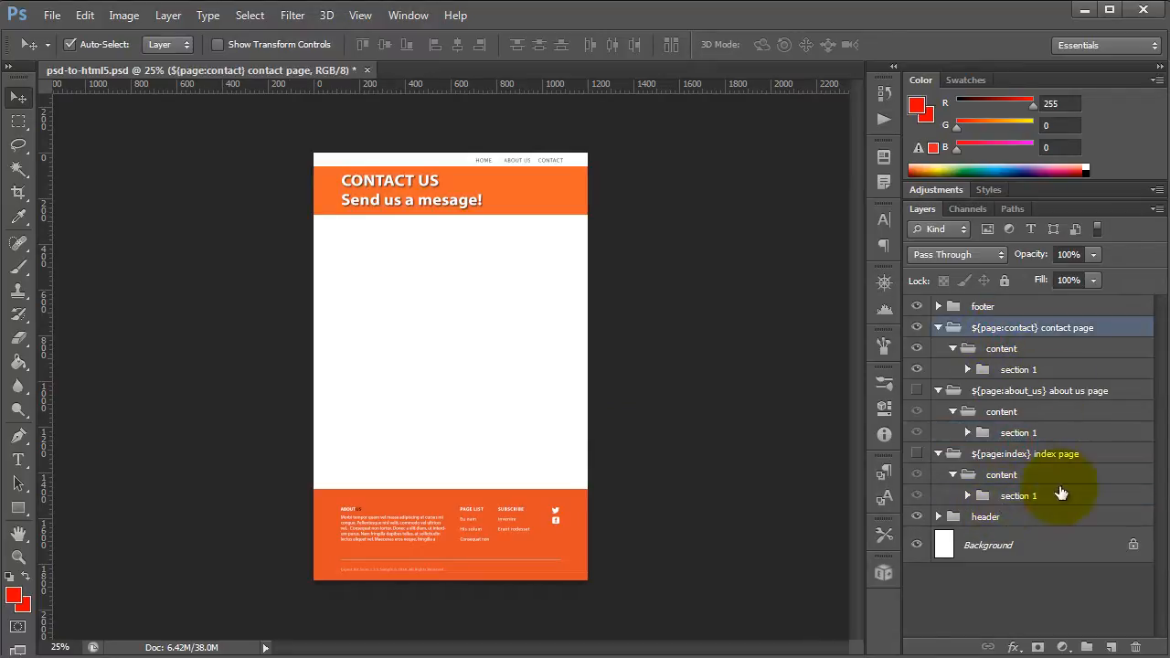
mouse_move(1052, 512)
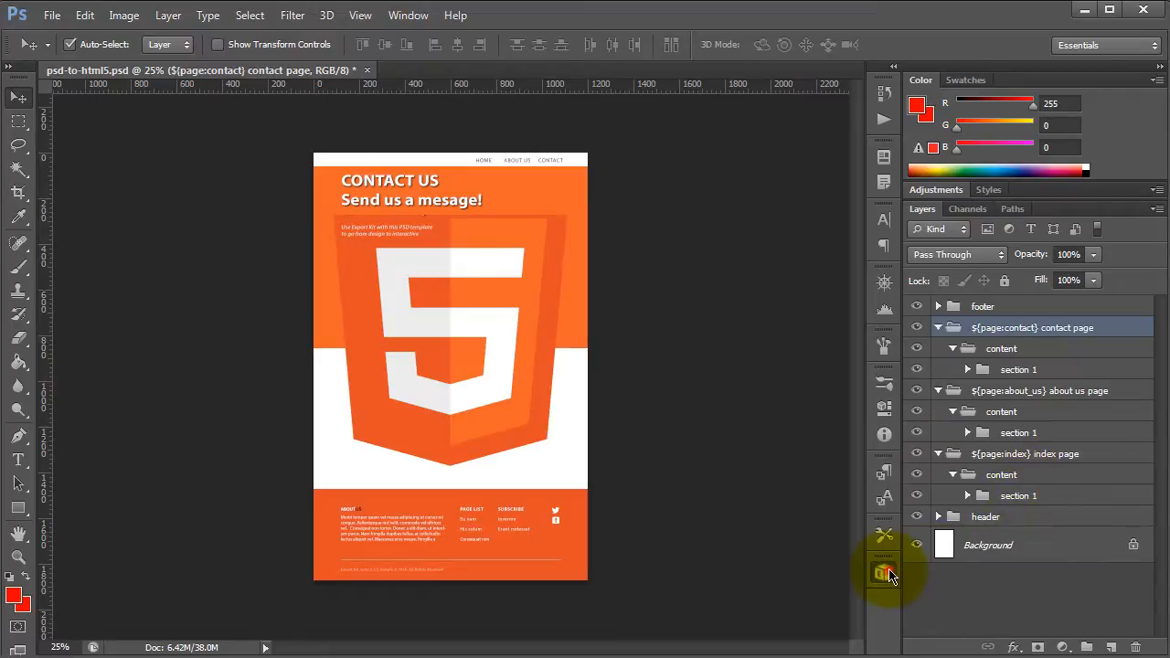
Launch Export Kit, continue the trial and export the document as HTML5 pages.
click(882, 574)
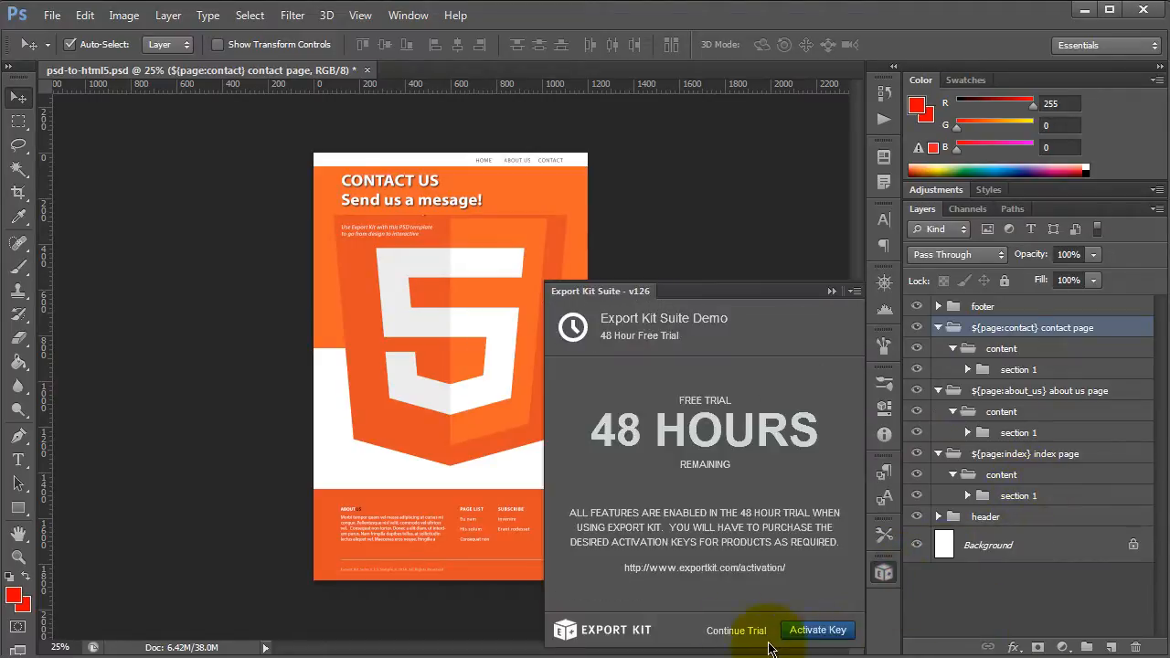
click(736, 629)
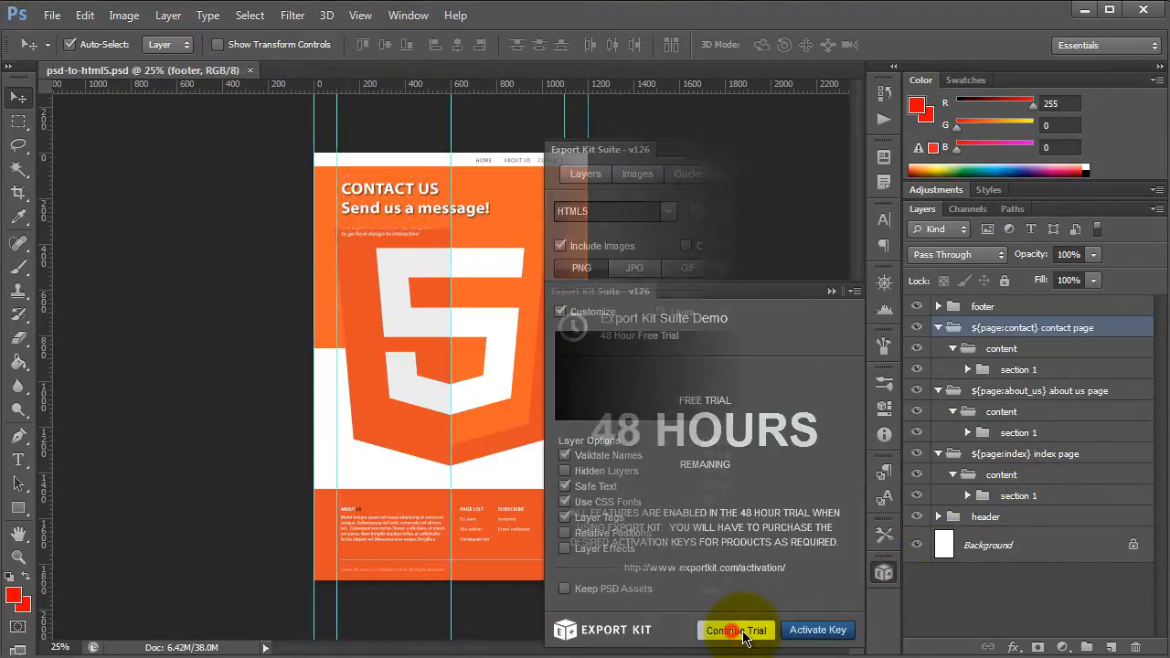
click(735, 629)
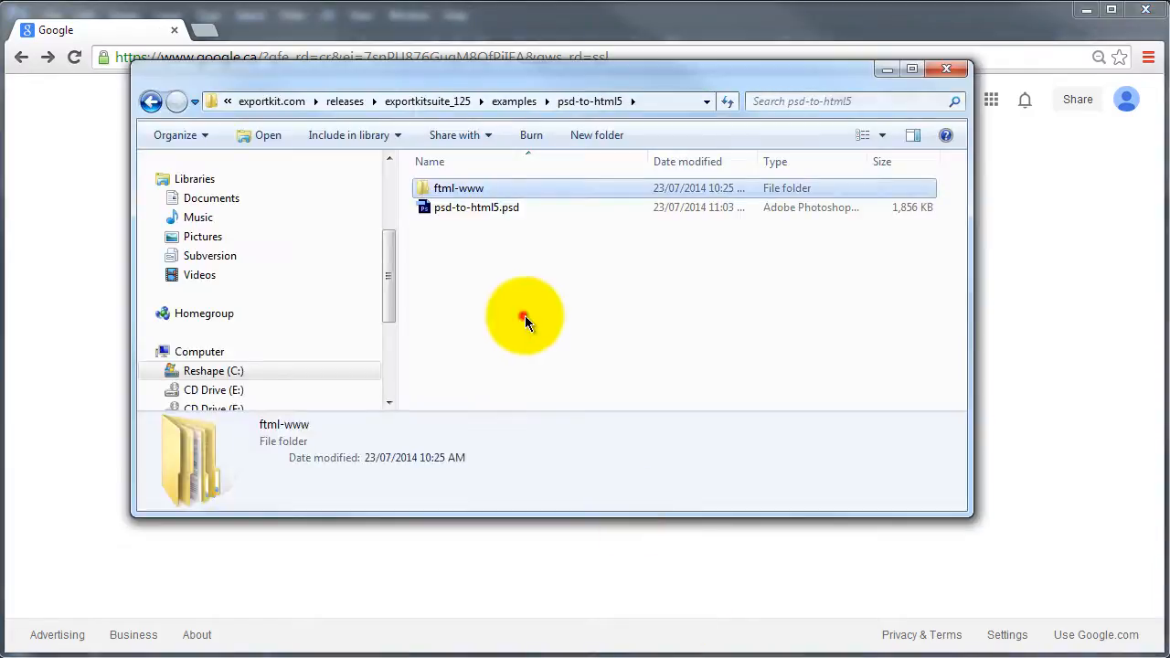
Browse into the exported html5 folder holding about_us.html, contact.html and psd_to_html5 files.
double_click(457, 187)
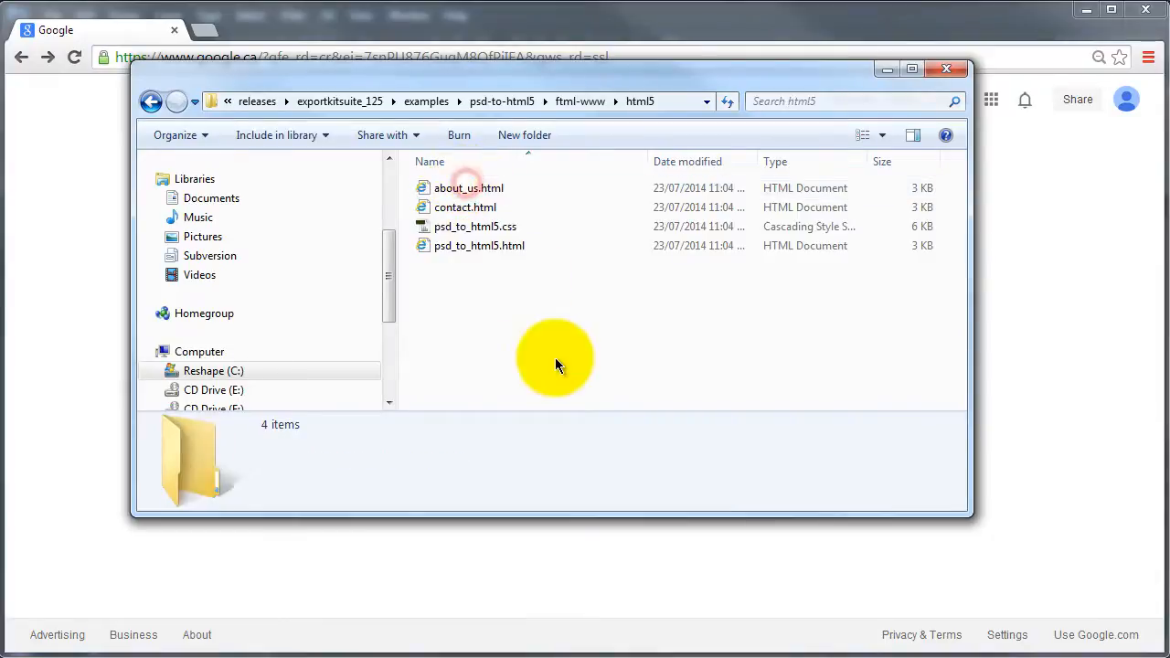
mouse_move(527, 209)
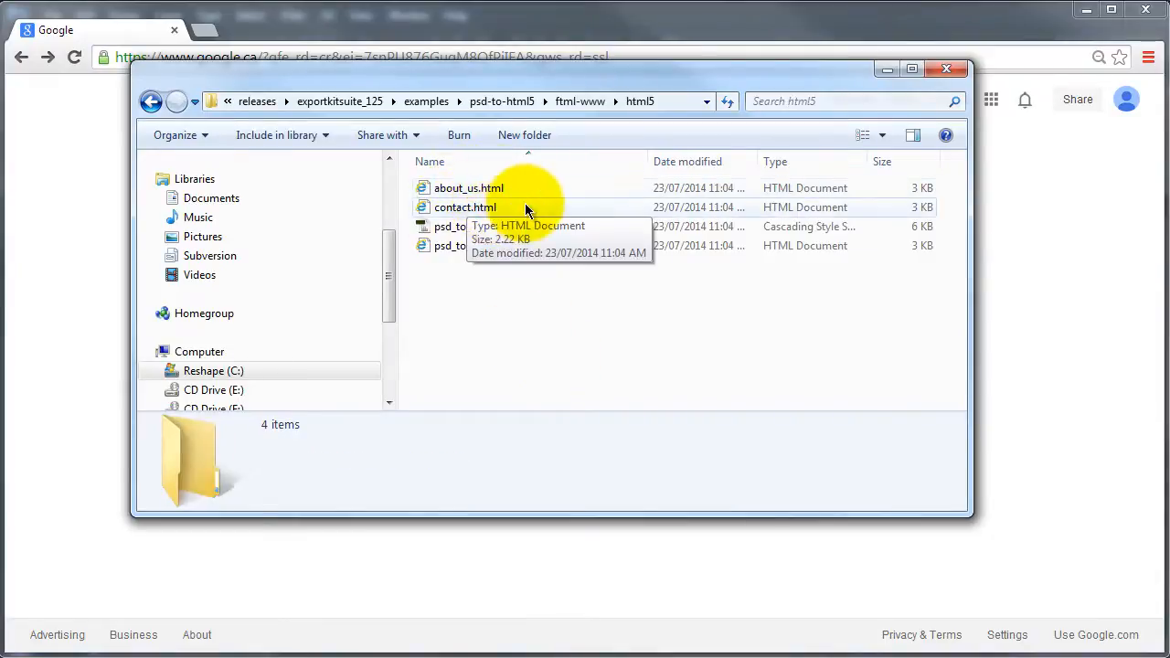
mouse_move(940, 551)
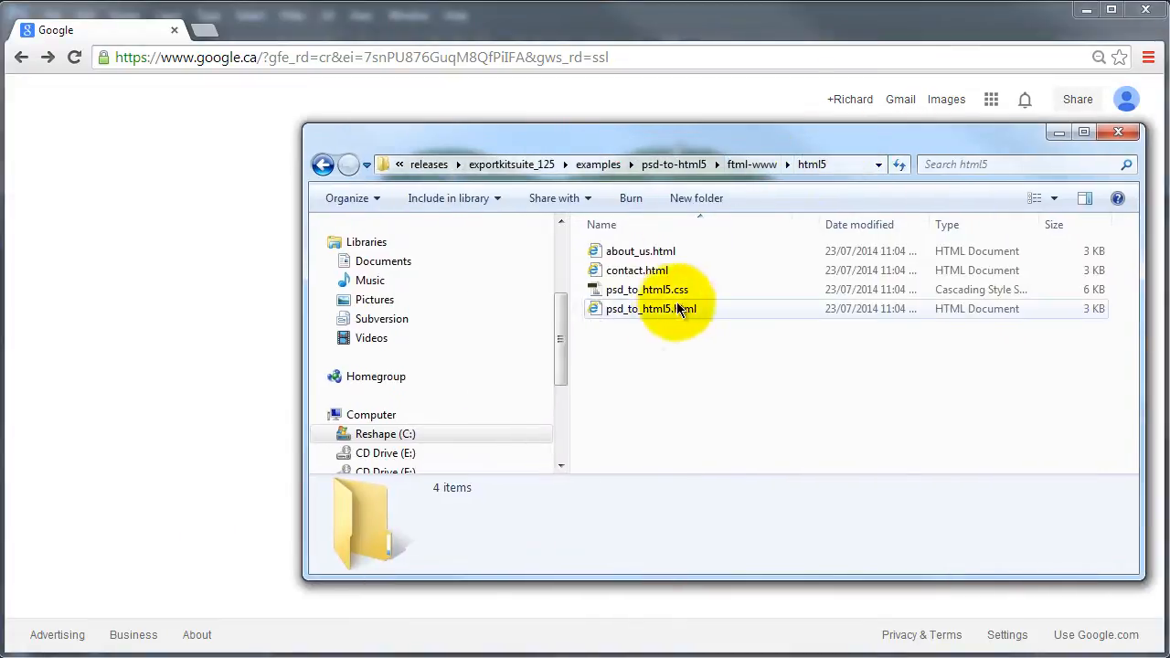
View psd_to_html5.html, about_us.html and contact.html in Chrome.
double_click(651, 307)
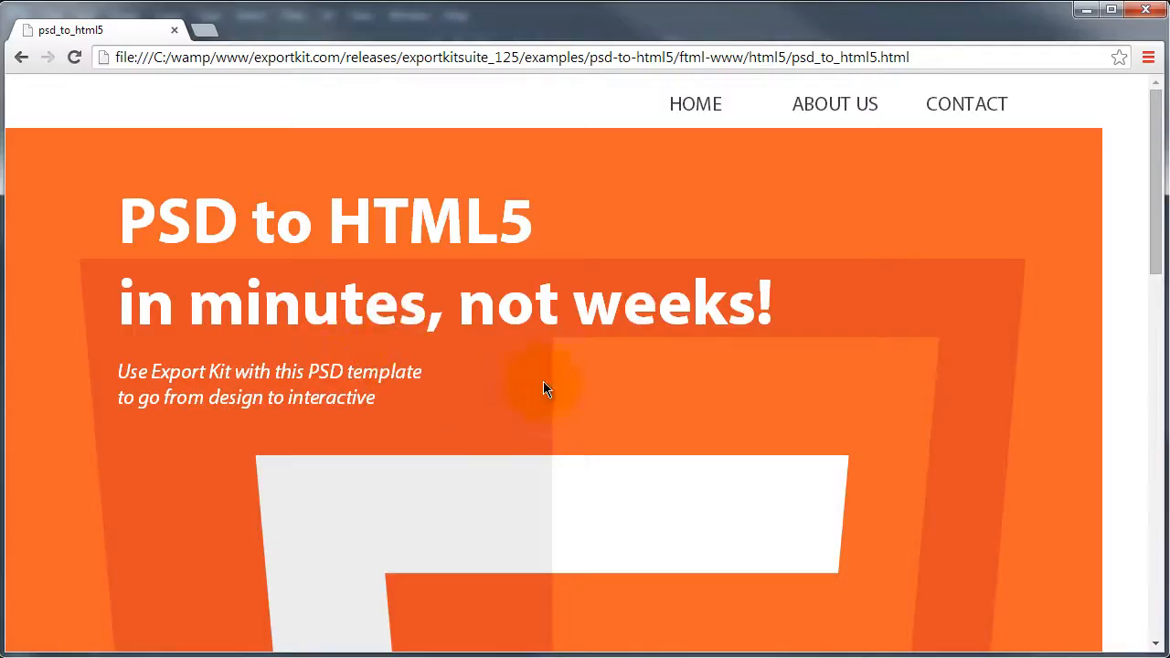
double_click(282, 222)
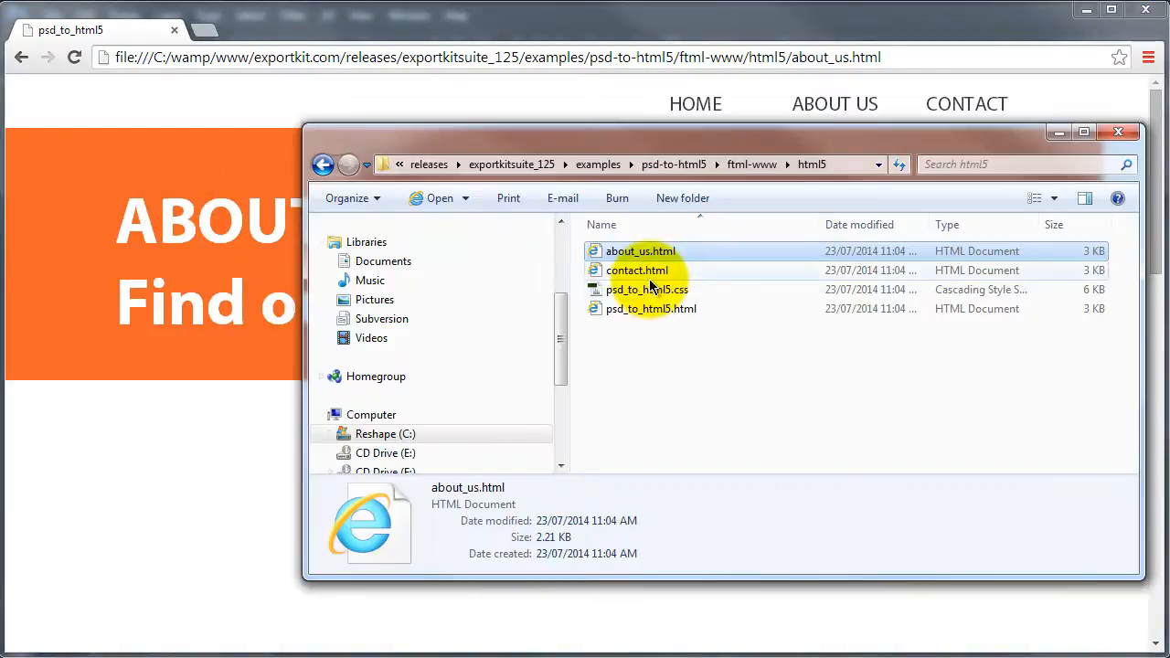
double_click(636, 270)
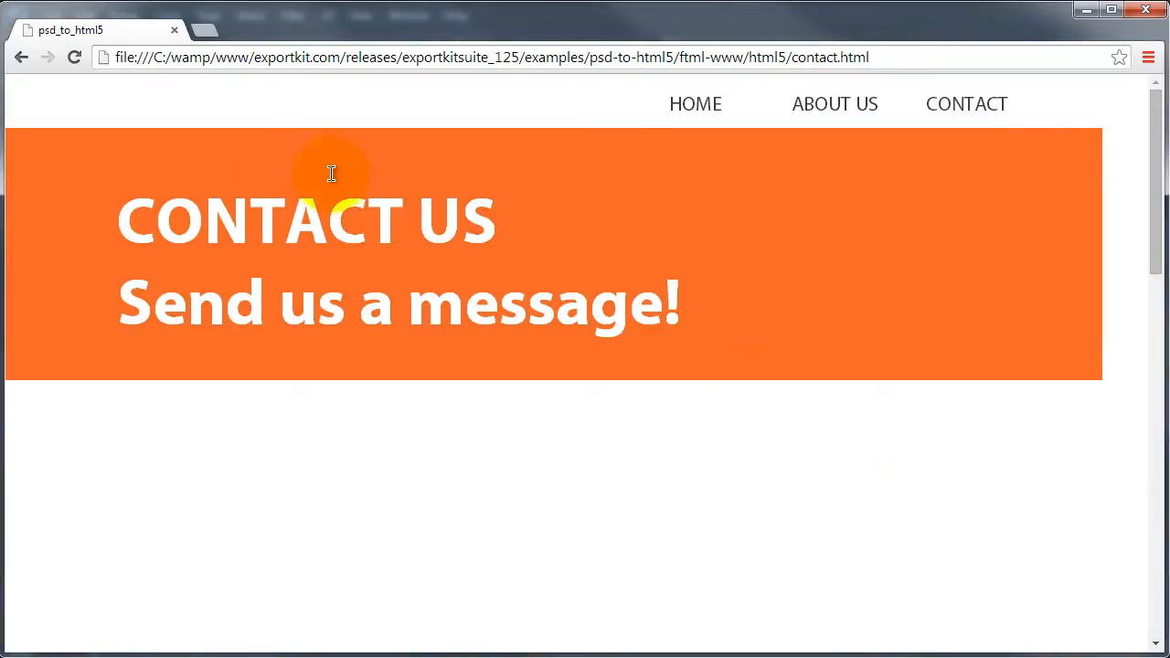